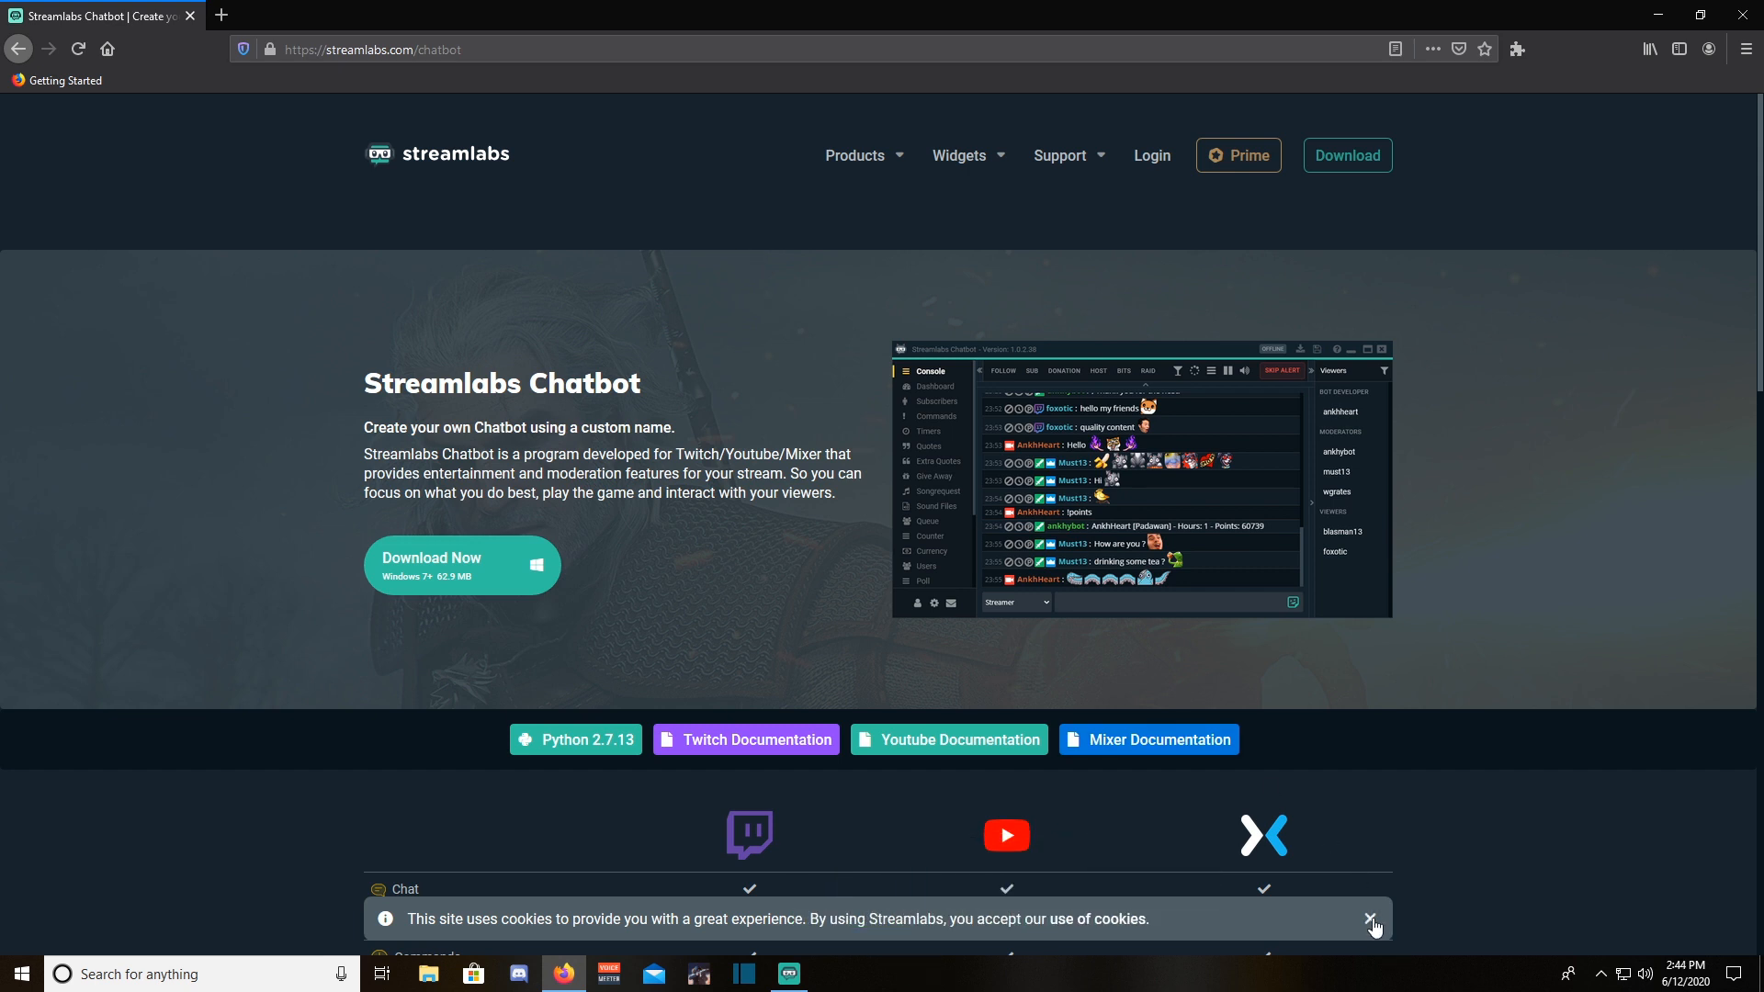
- Dismiss the cookie banner and save the Streamlabs Chatbot installer to the user folder
left_click(1373, 922)
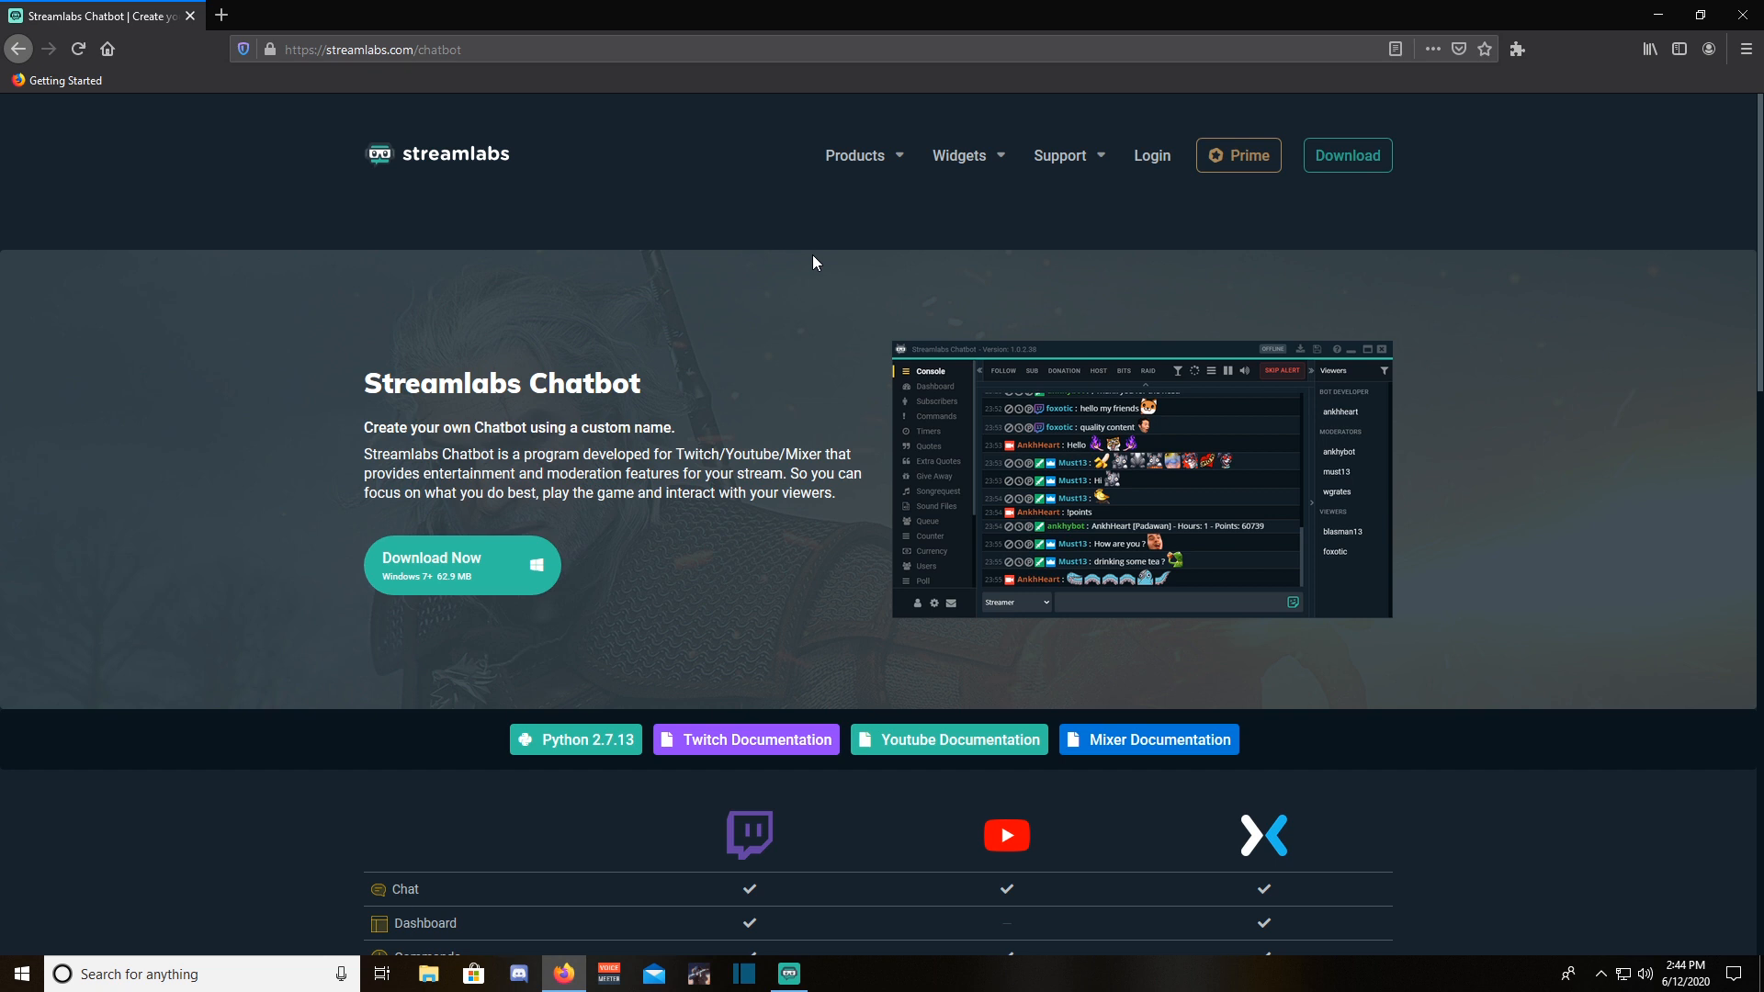
left_click(1347, 156)
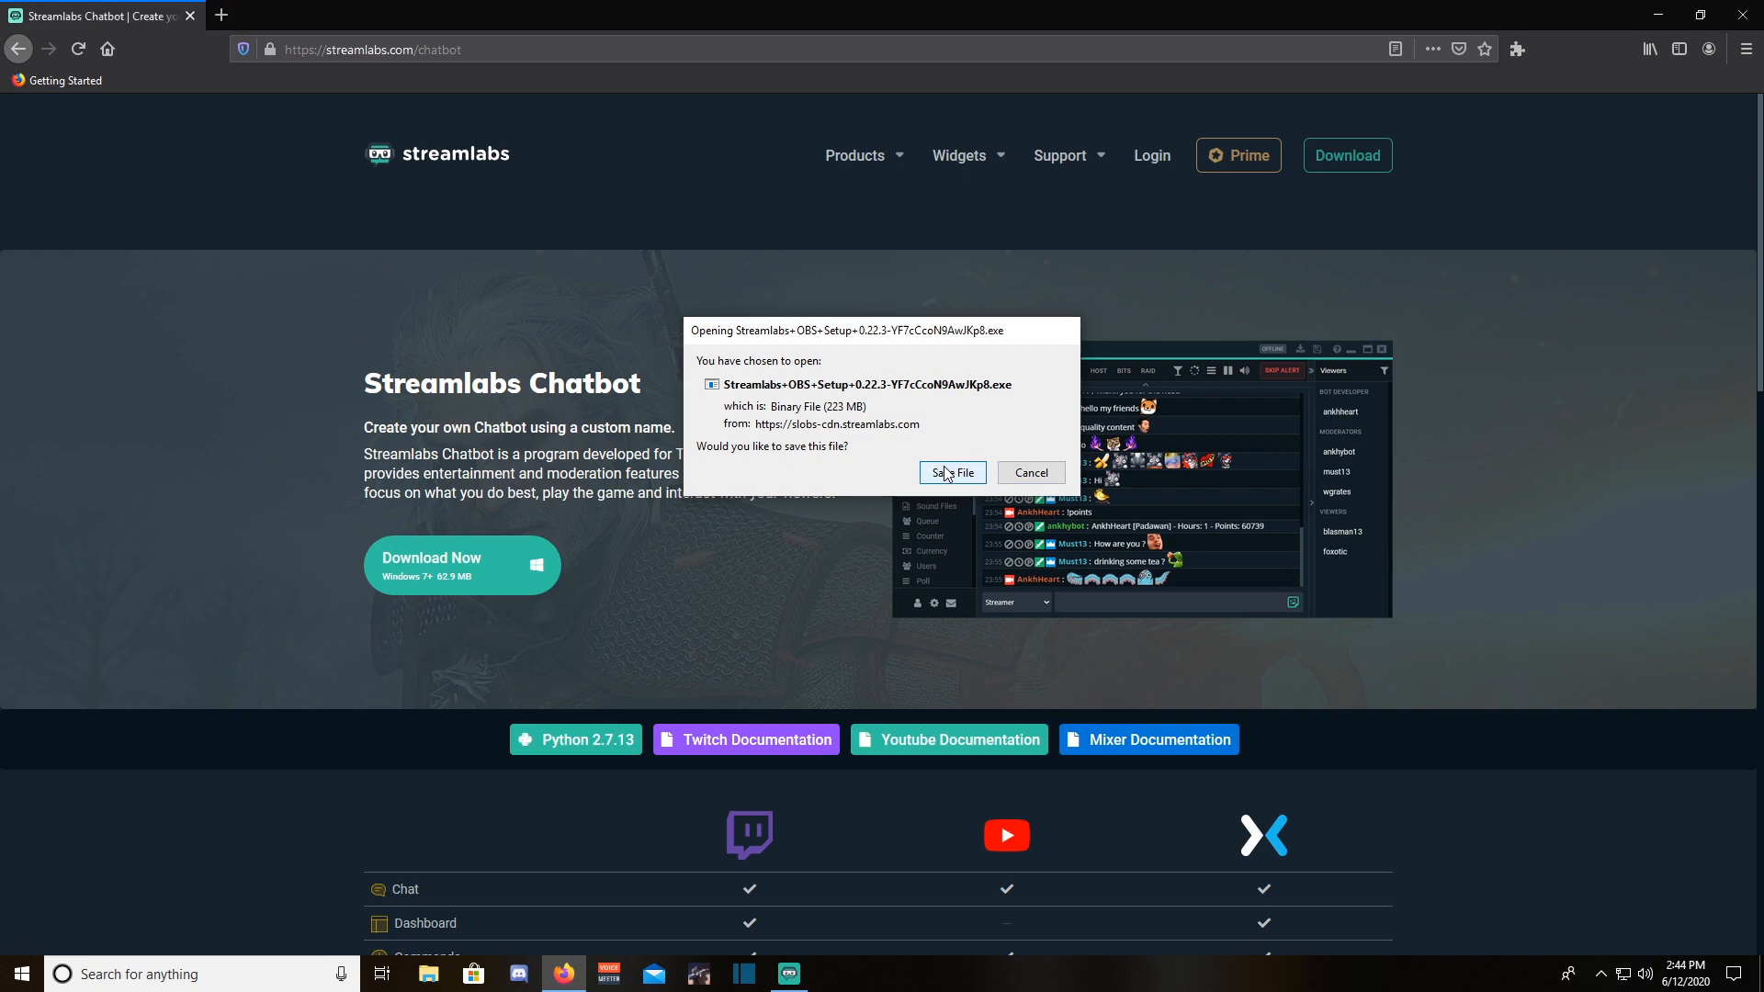
left_click(951, 472)
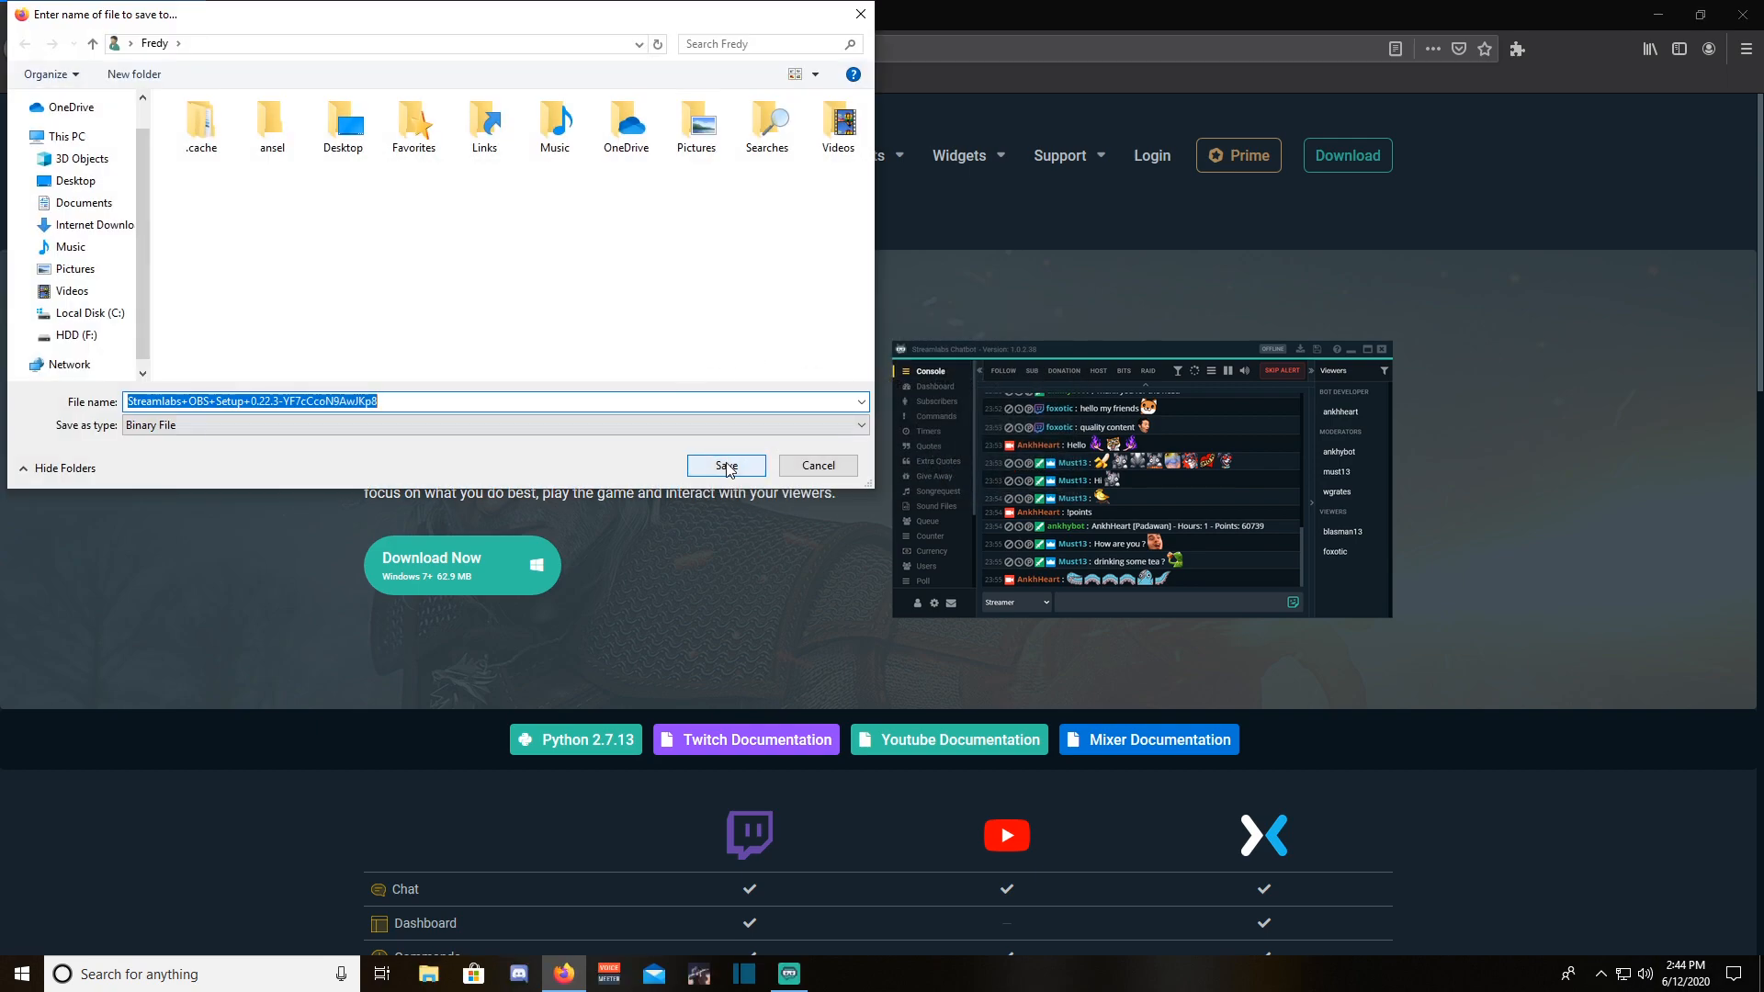
left_click(725, 465)
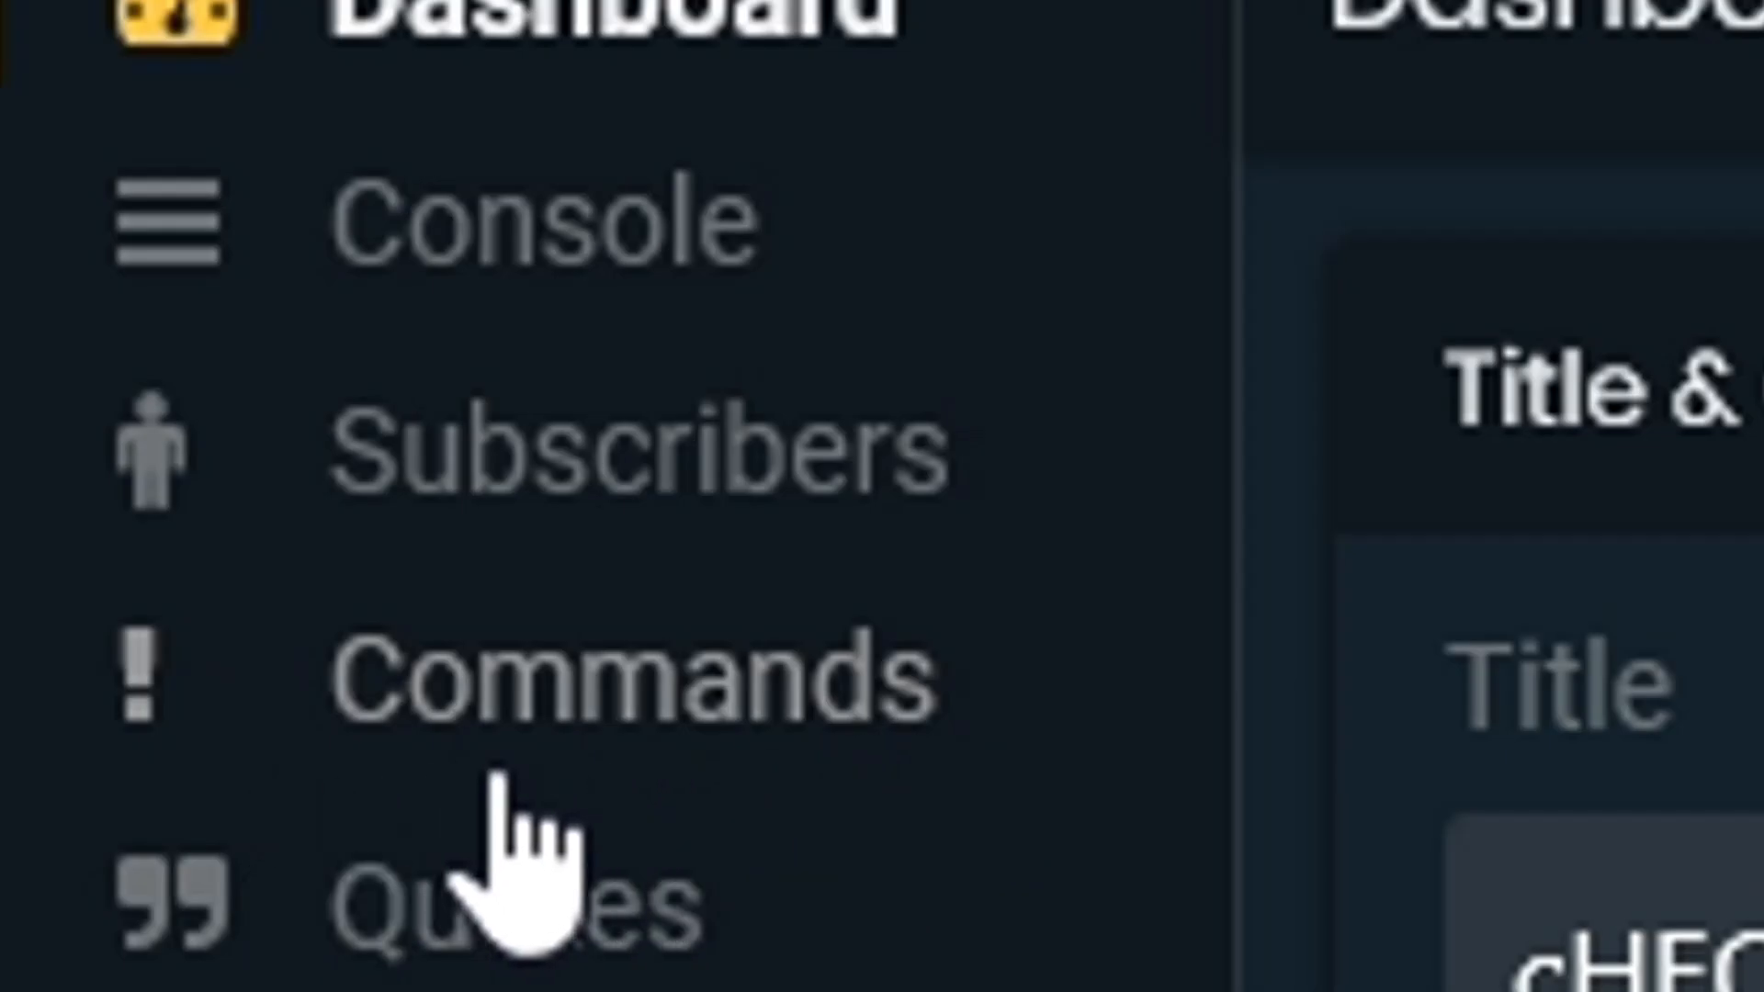
- Show the Commands list with each command's permission, response and enabled status
left_click(71, 124)
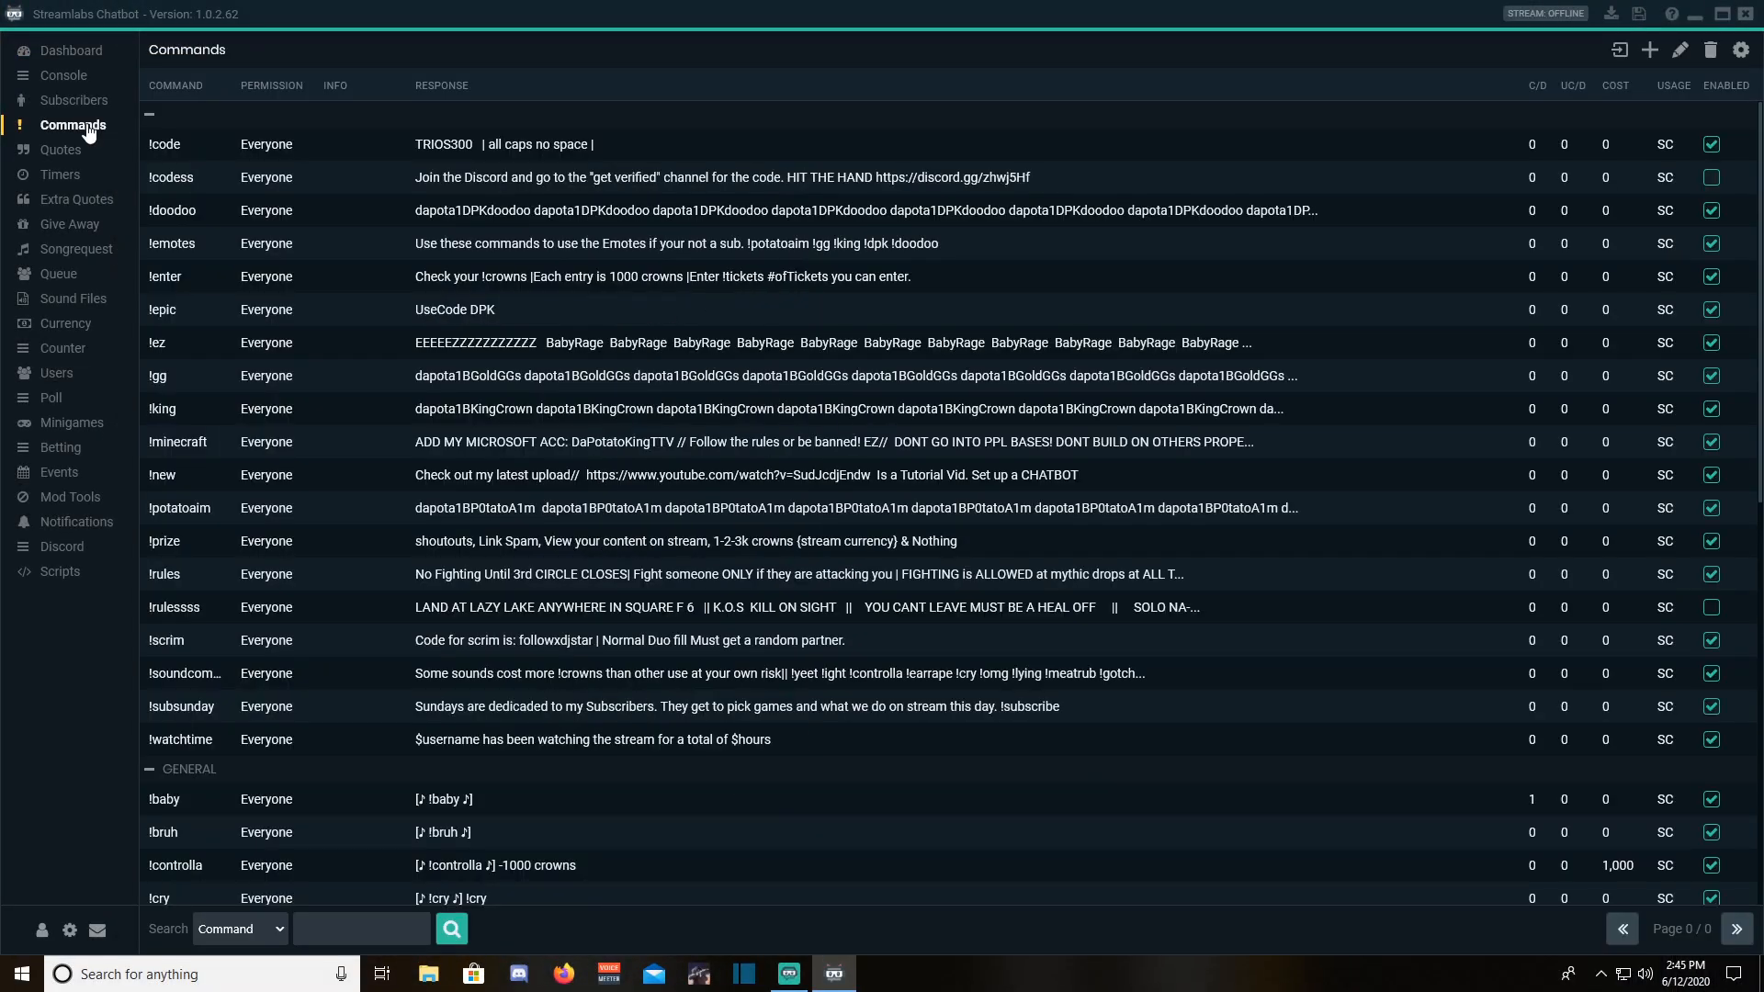
mouse_move(1619, 49)
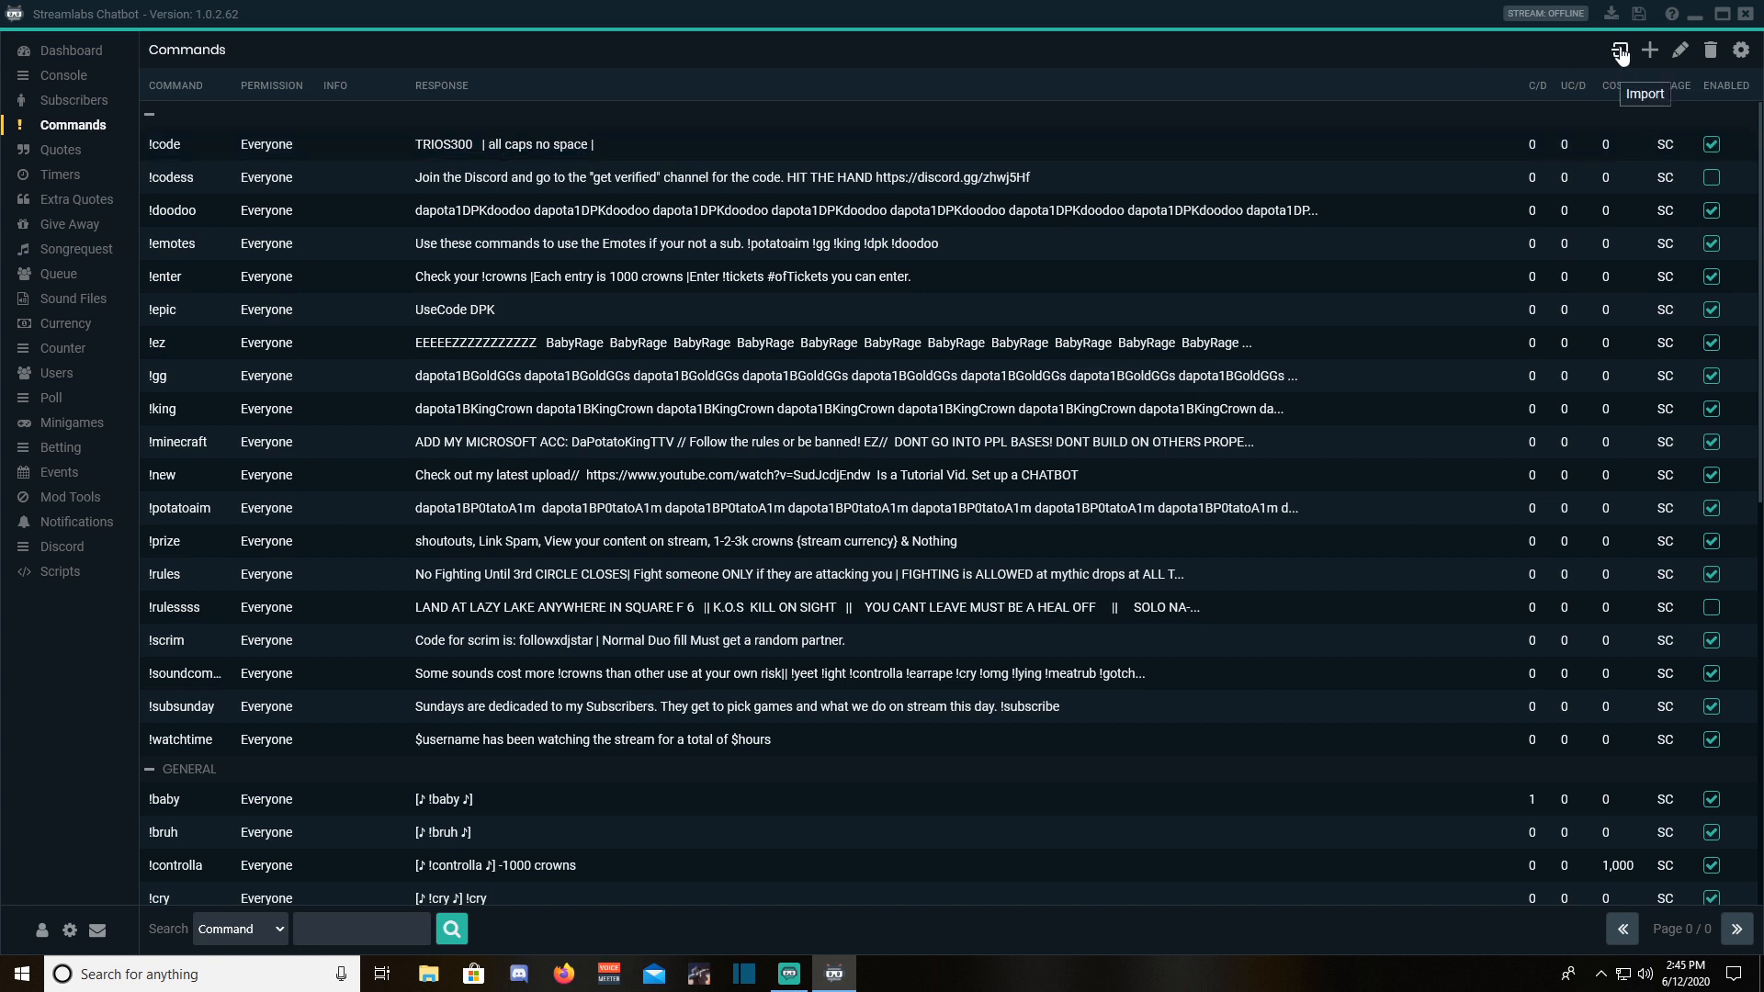
mouse_move(1681, 51)
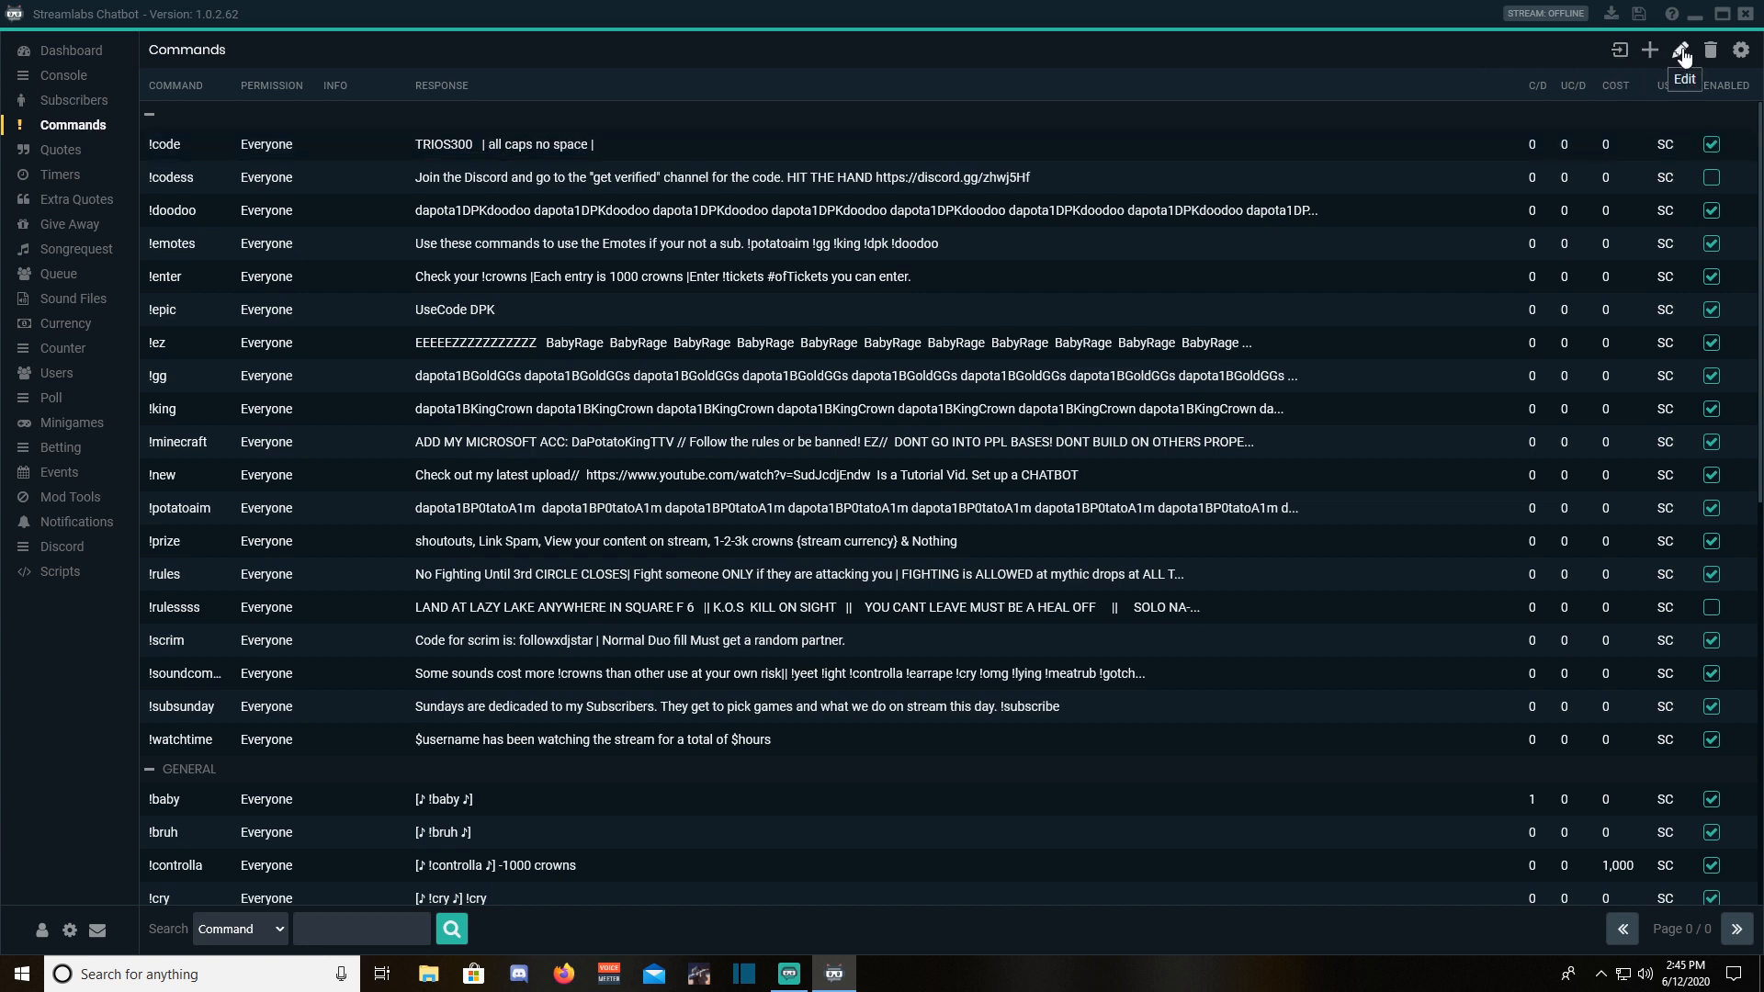
mouse_move(1709, 51)
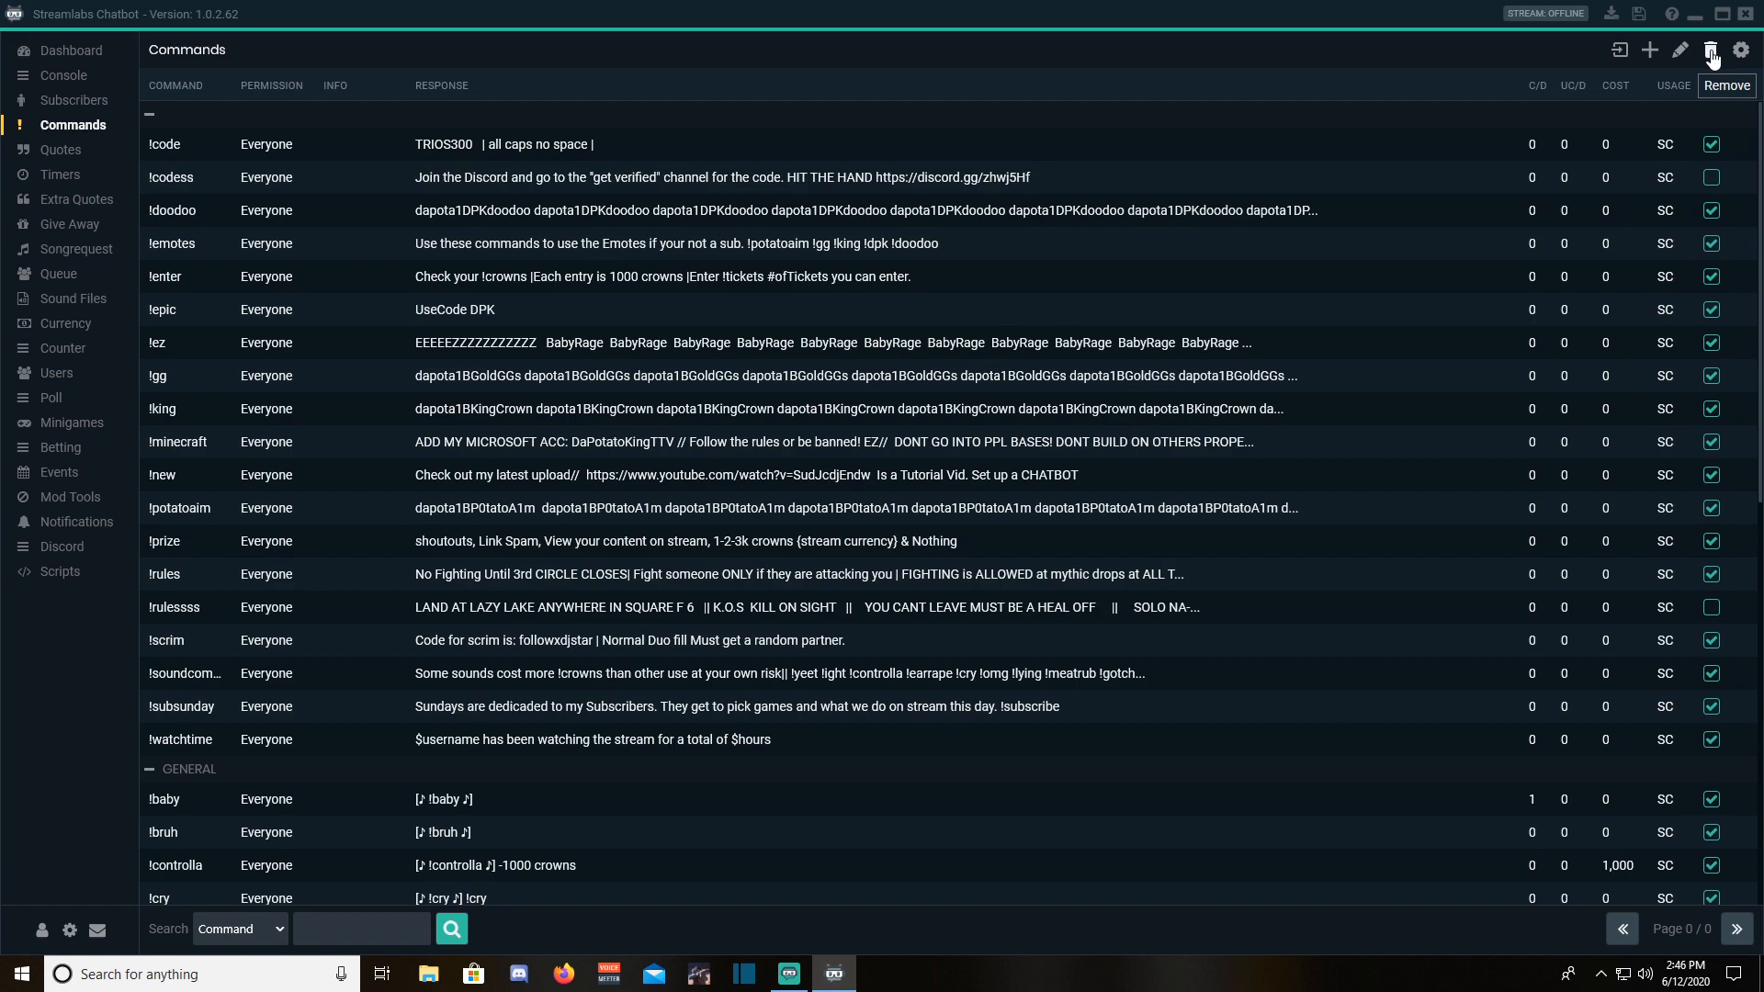
- Show Global Command Settings for cooldowns, cost, permission messages and sound files
left_click(1735, 49)
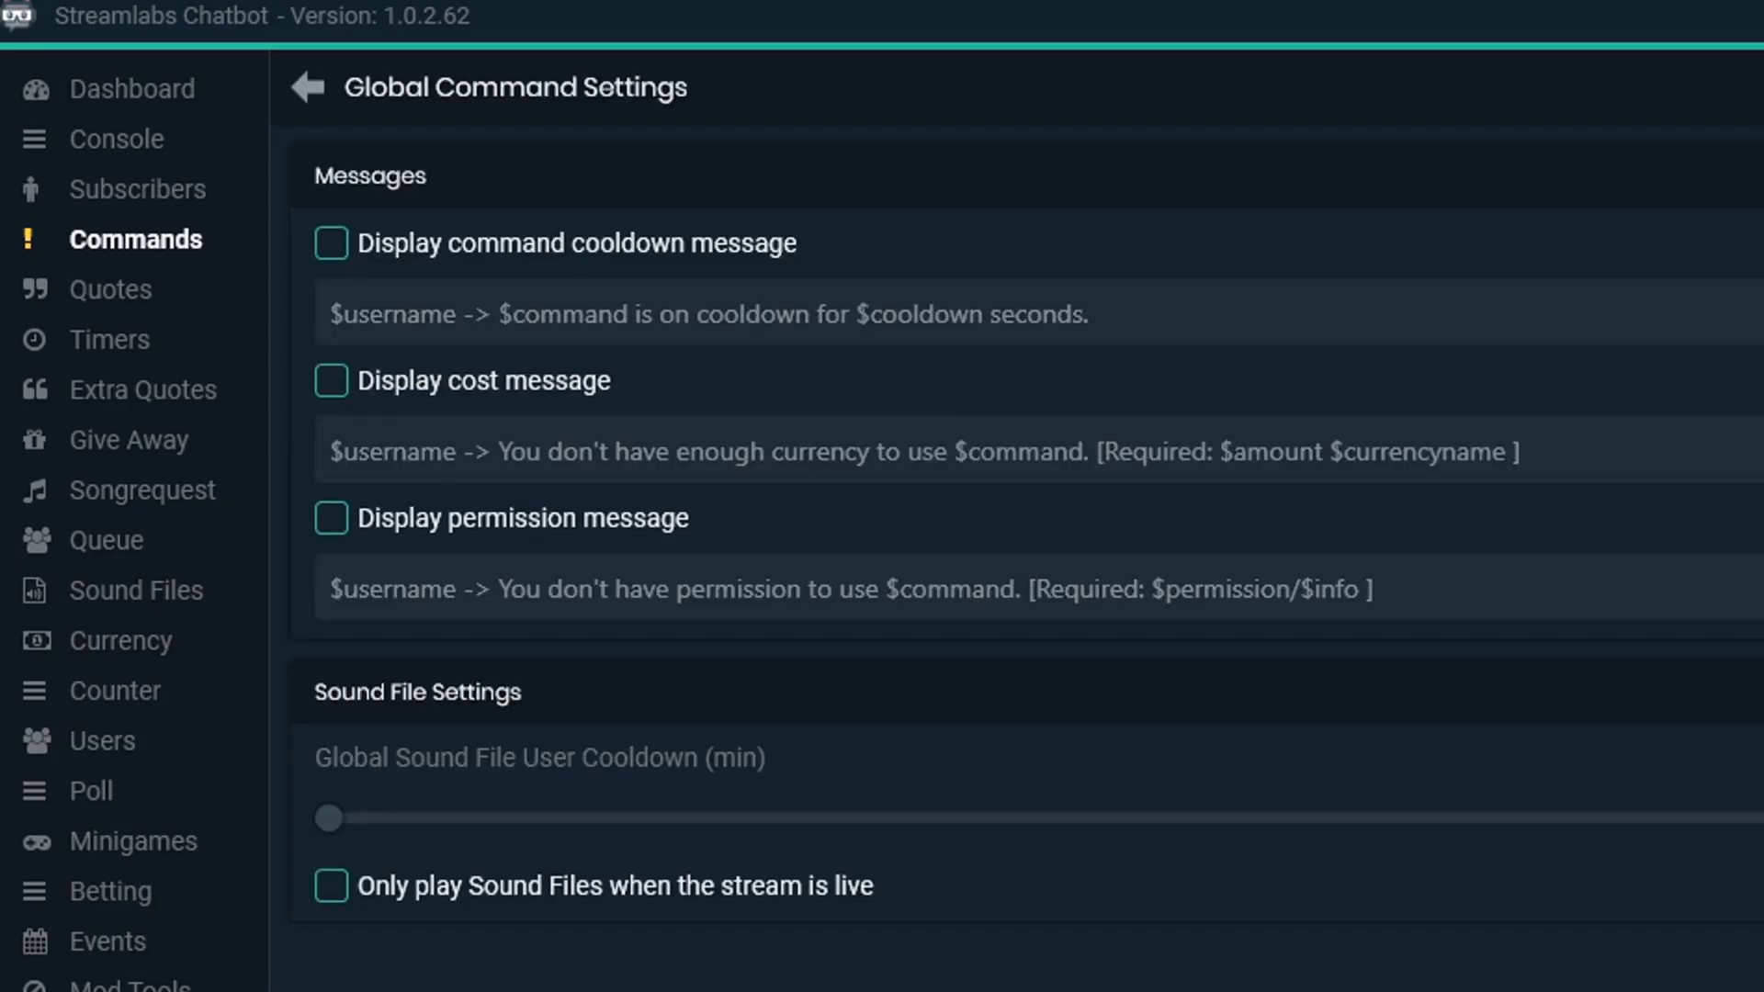
mouse_move(806, 264)
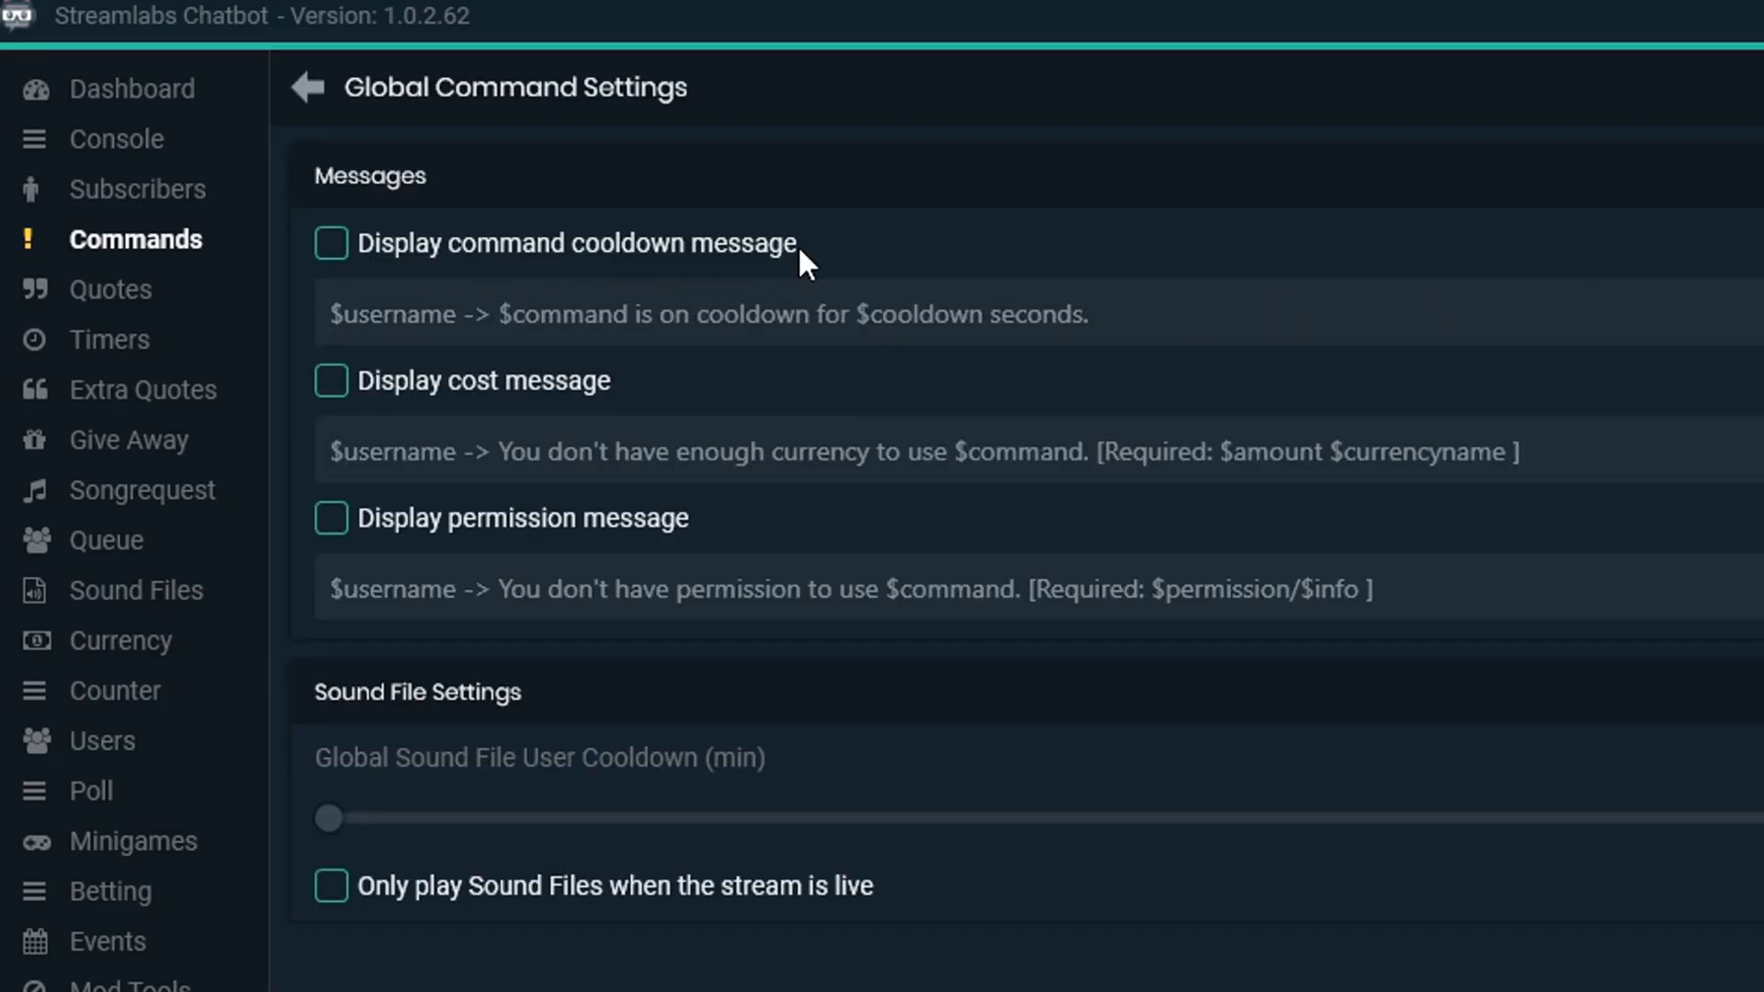
mouse_move(350, 417)
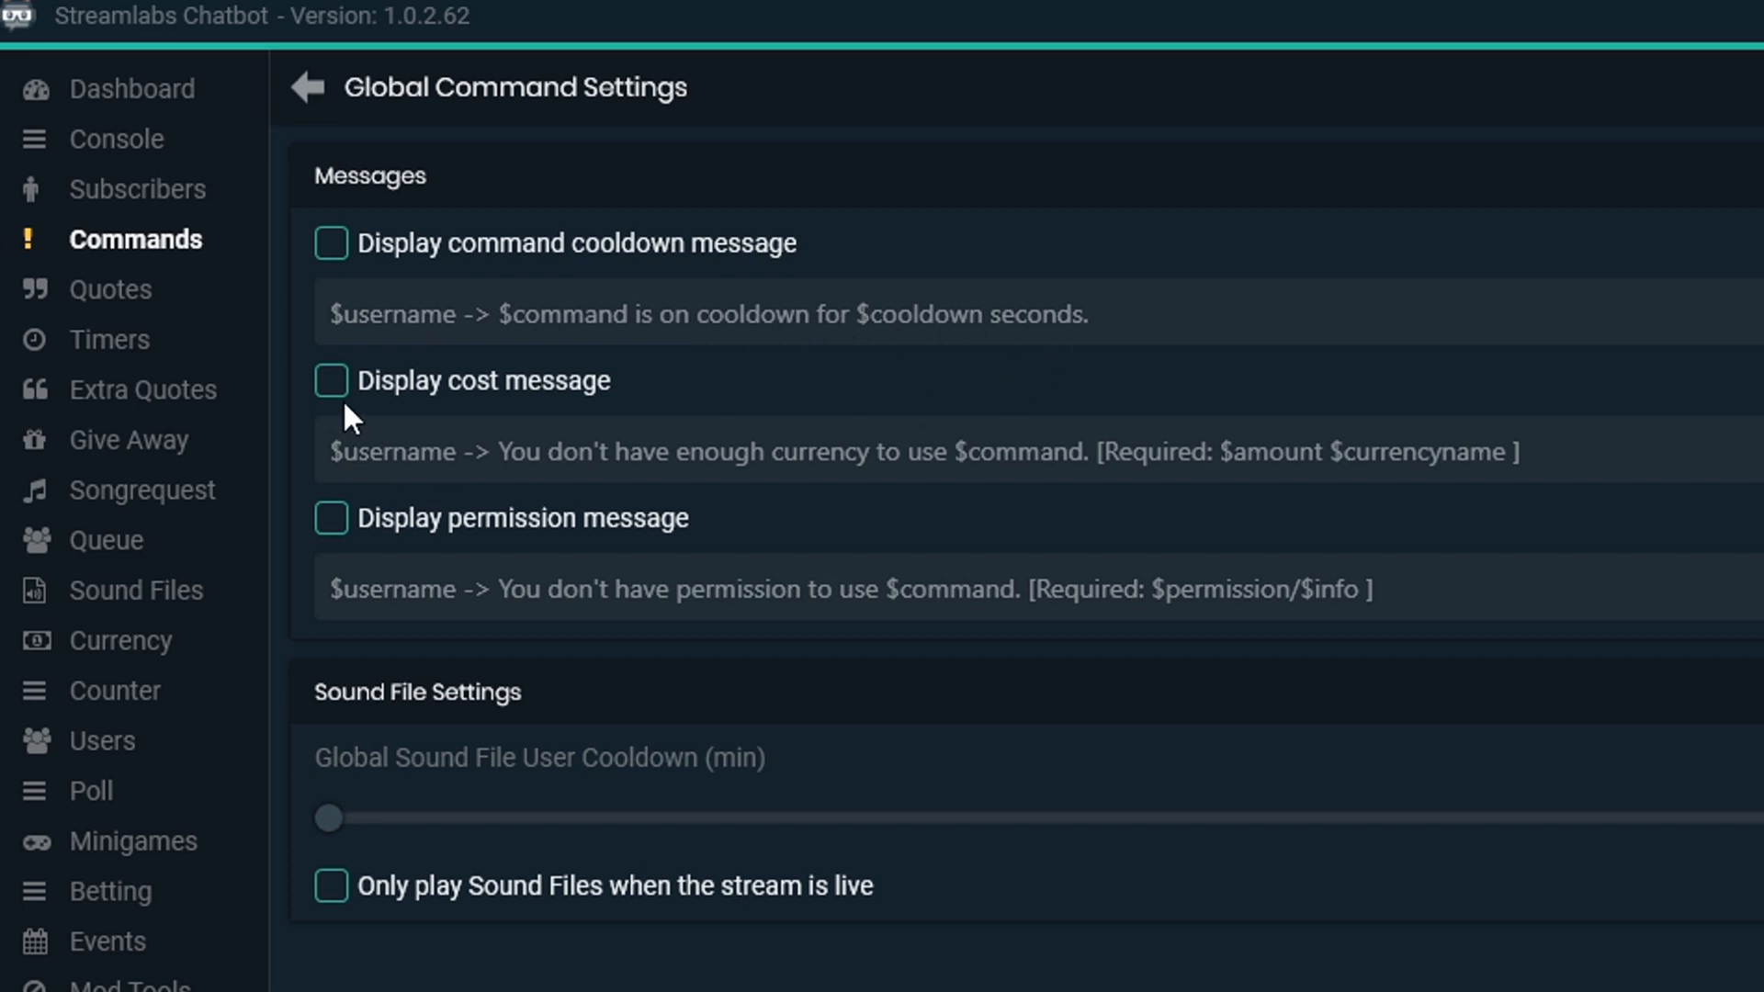
mouse_move(877, 478)
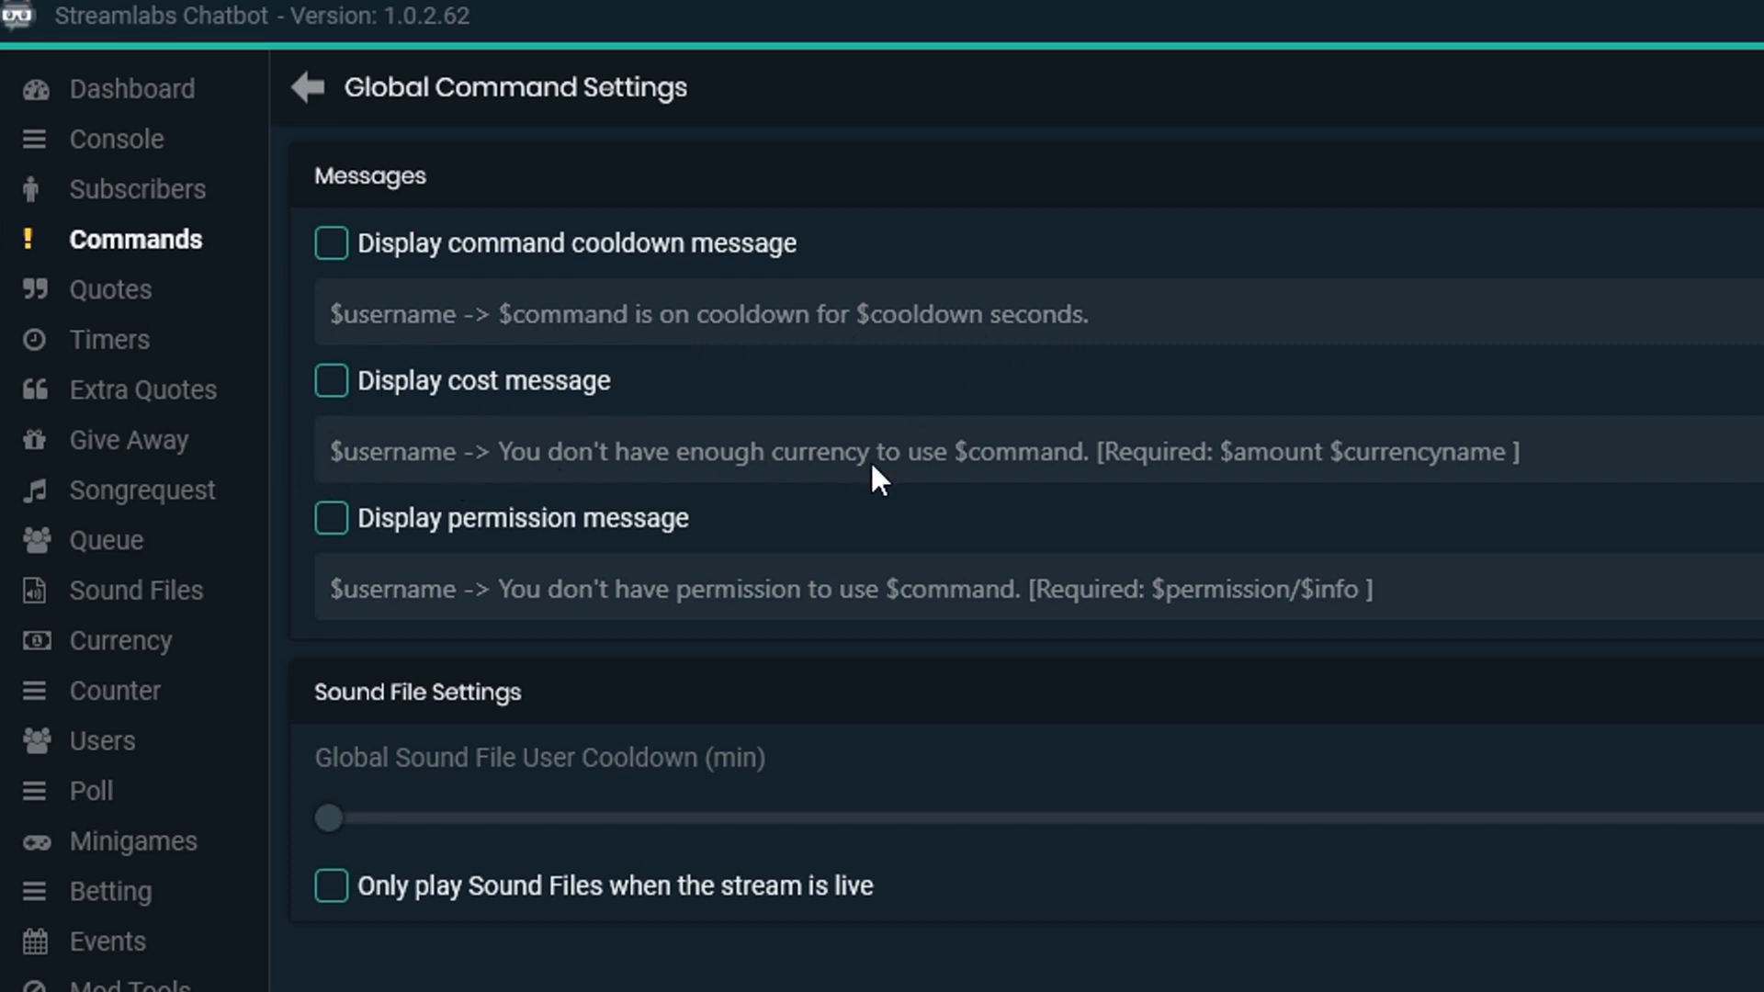
mouse_move(529, 552)
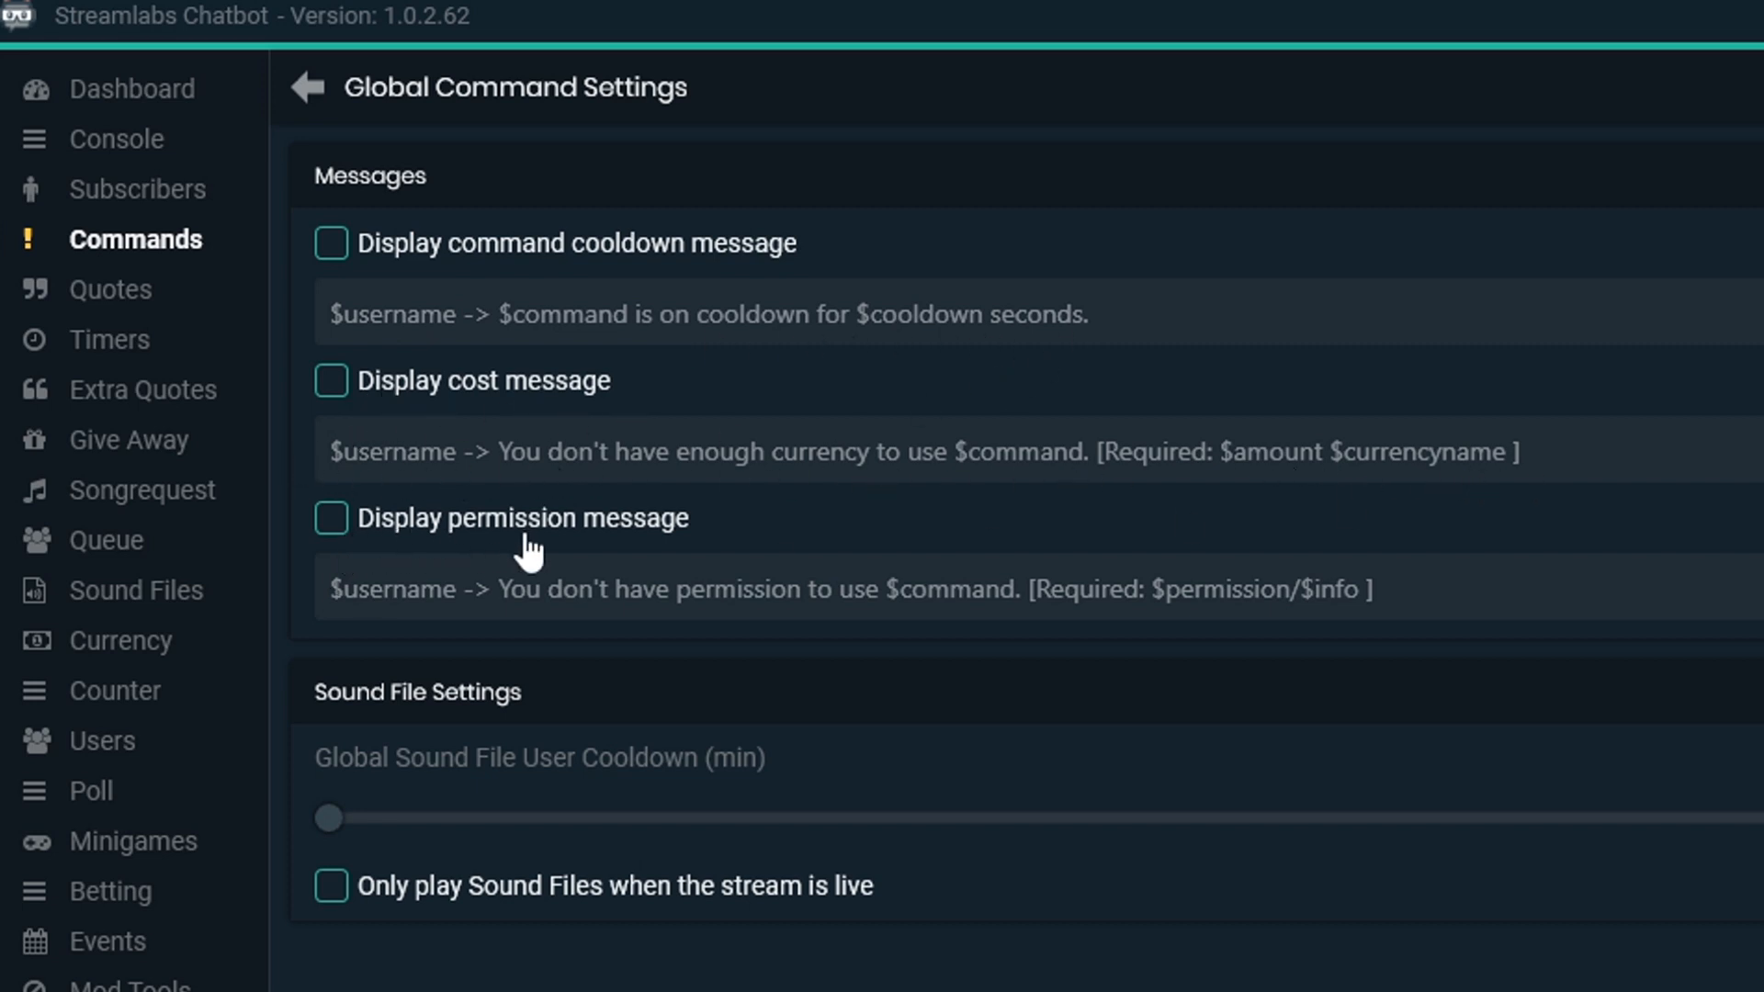
mouse_move(1052, 617)
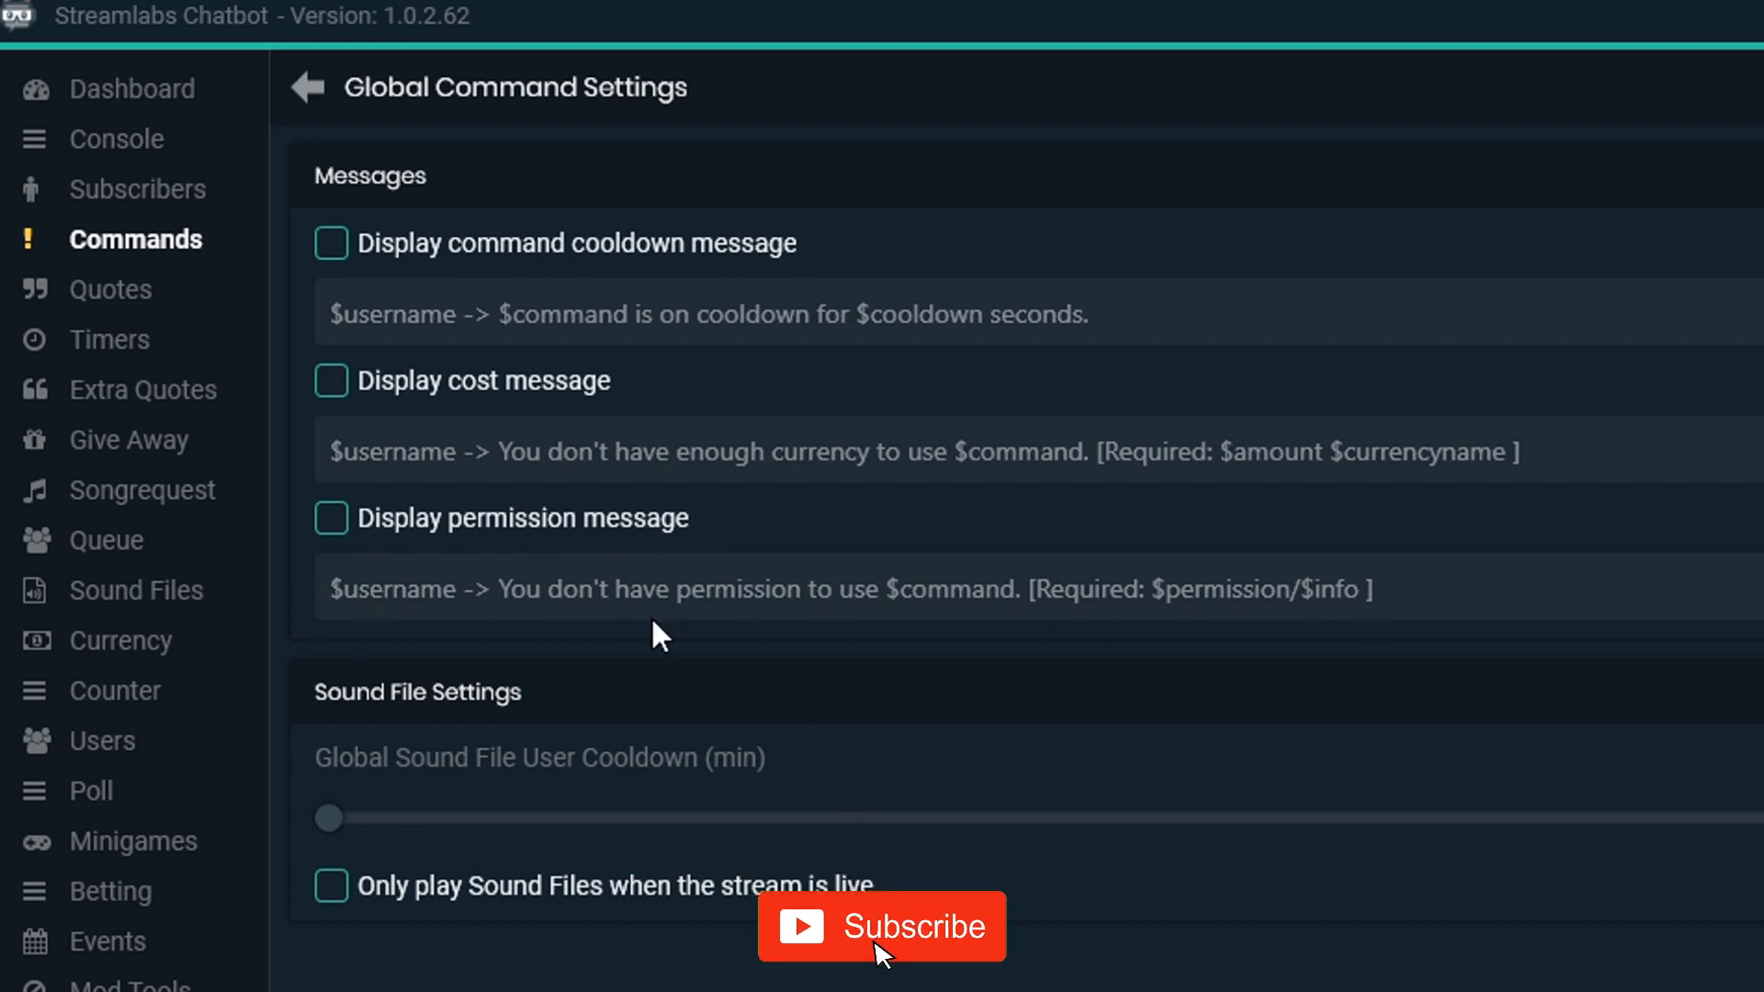
- Start a new command named !heyyoutube with cost 0, Stream Chat usage, enabled True
left_click(301, 88)
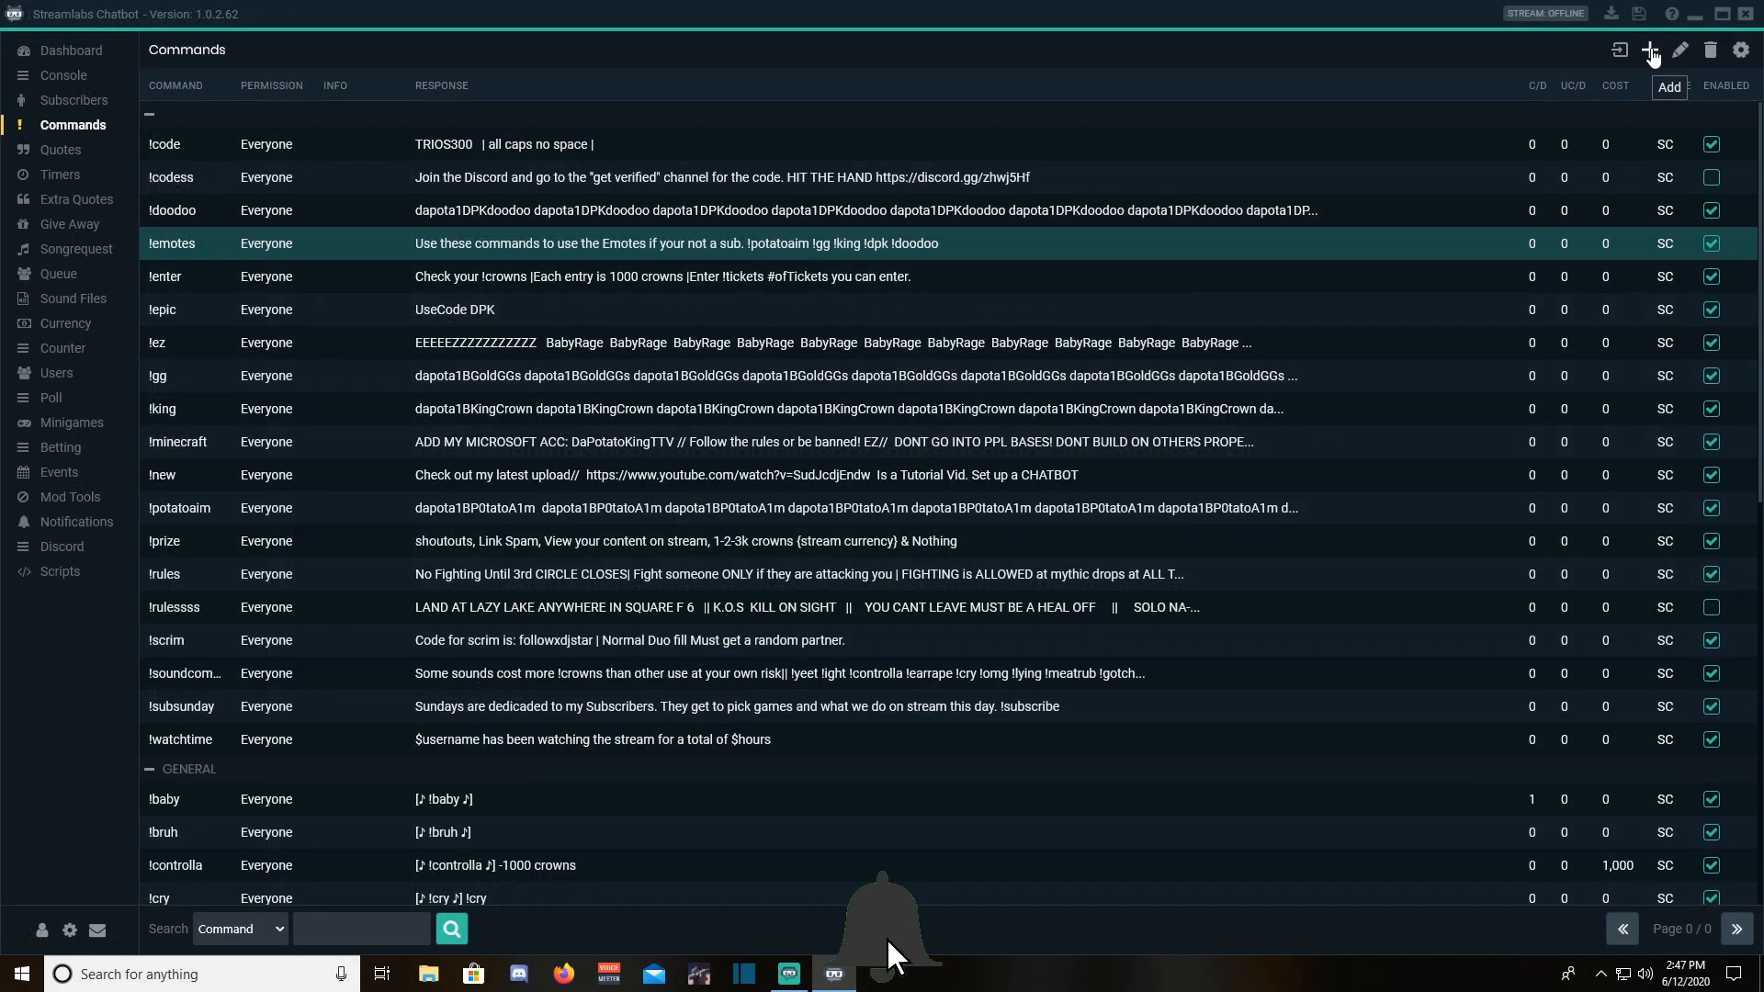
left_click(1652, 50)
type("!he")
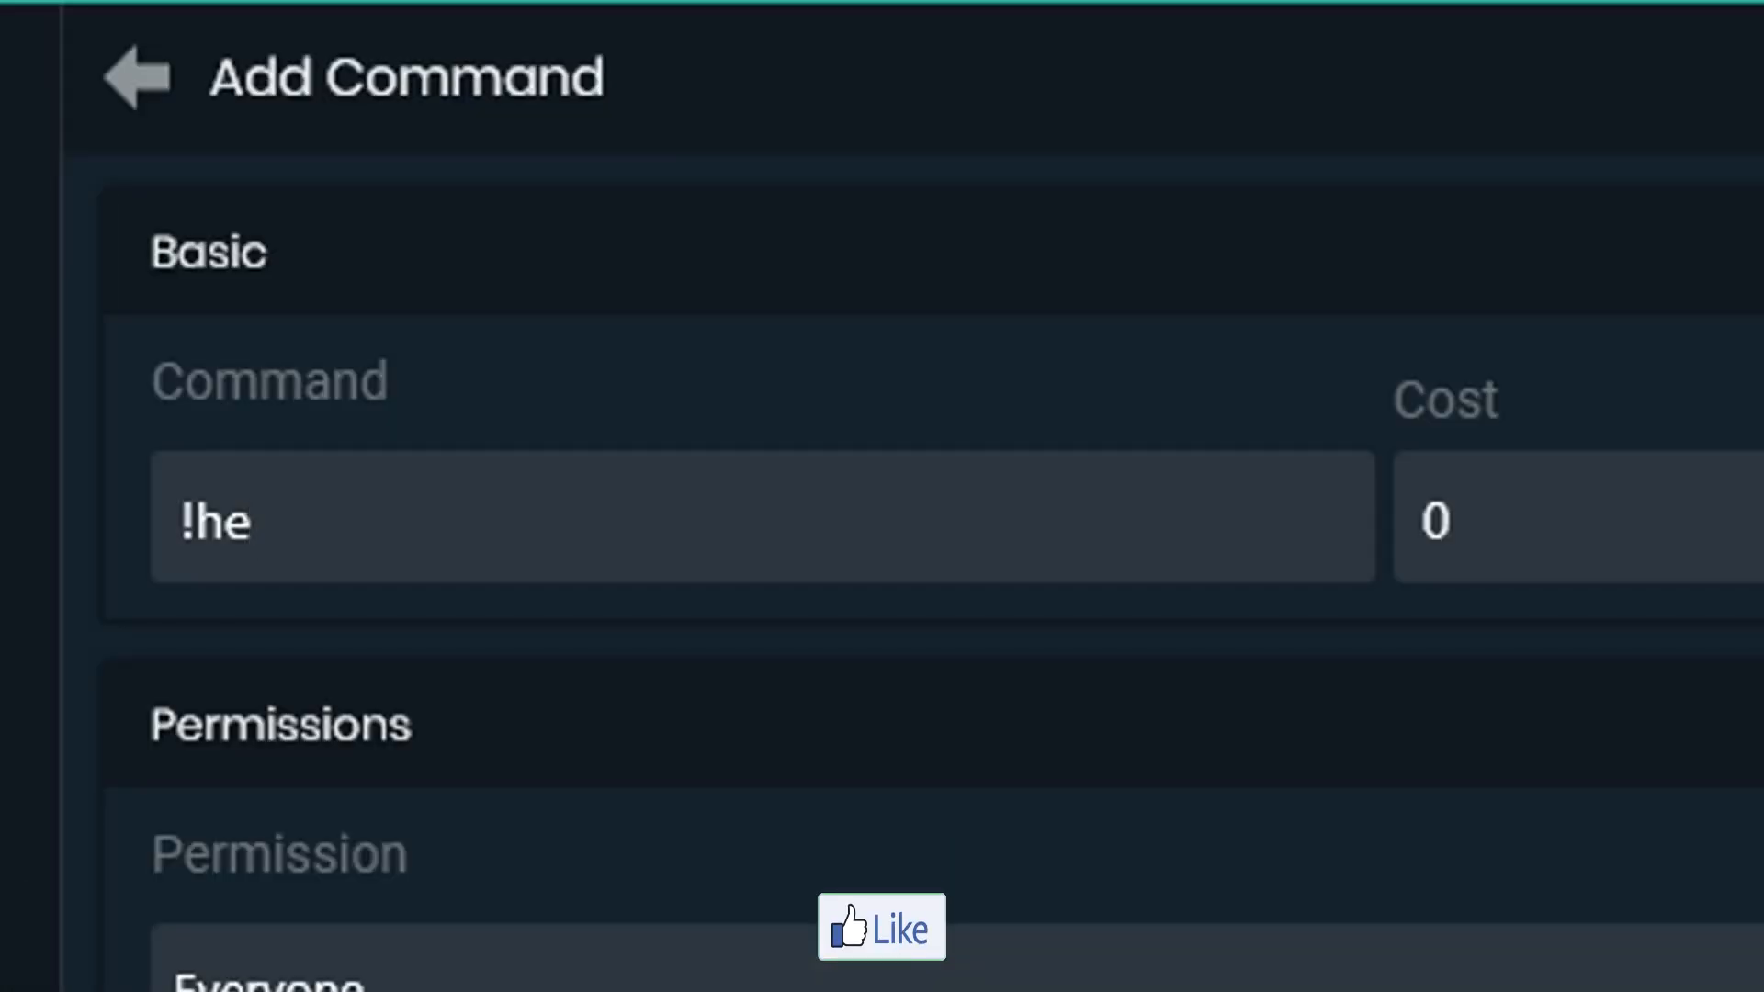
type("yyou")
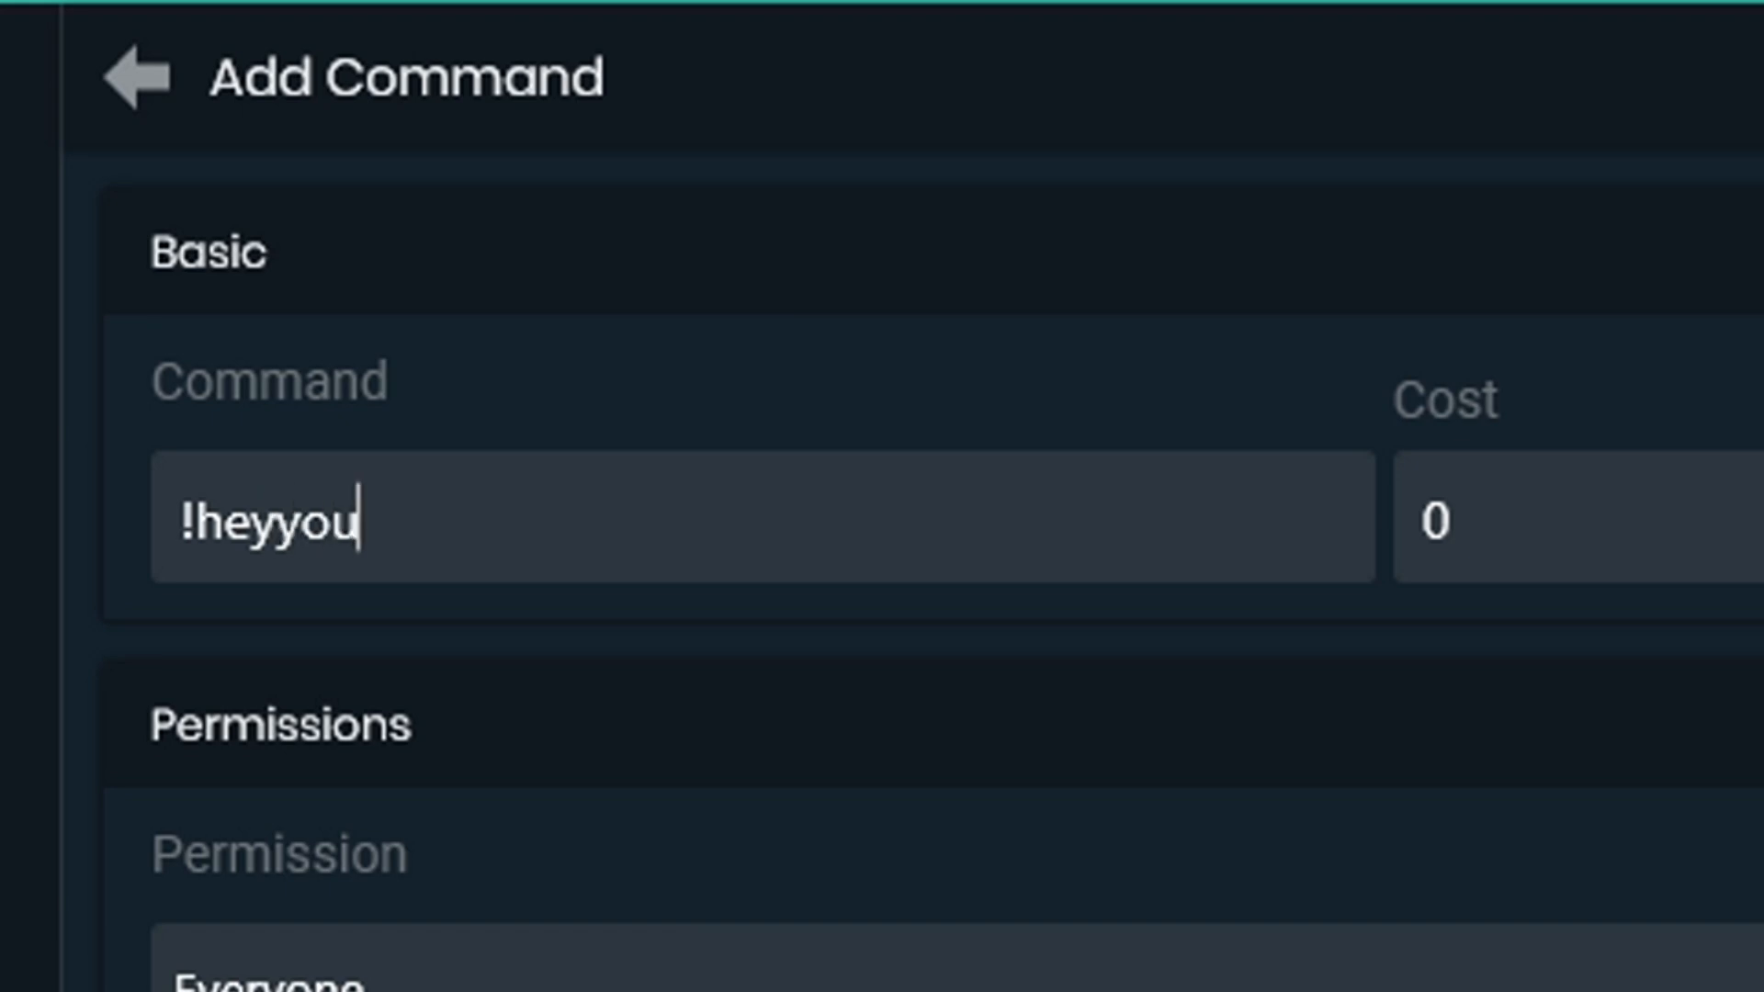
type("tub")
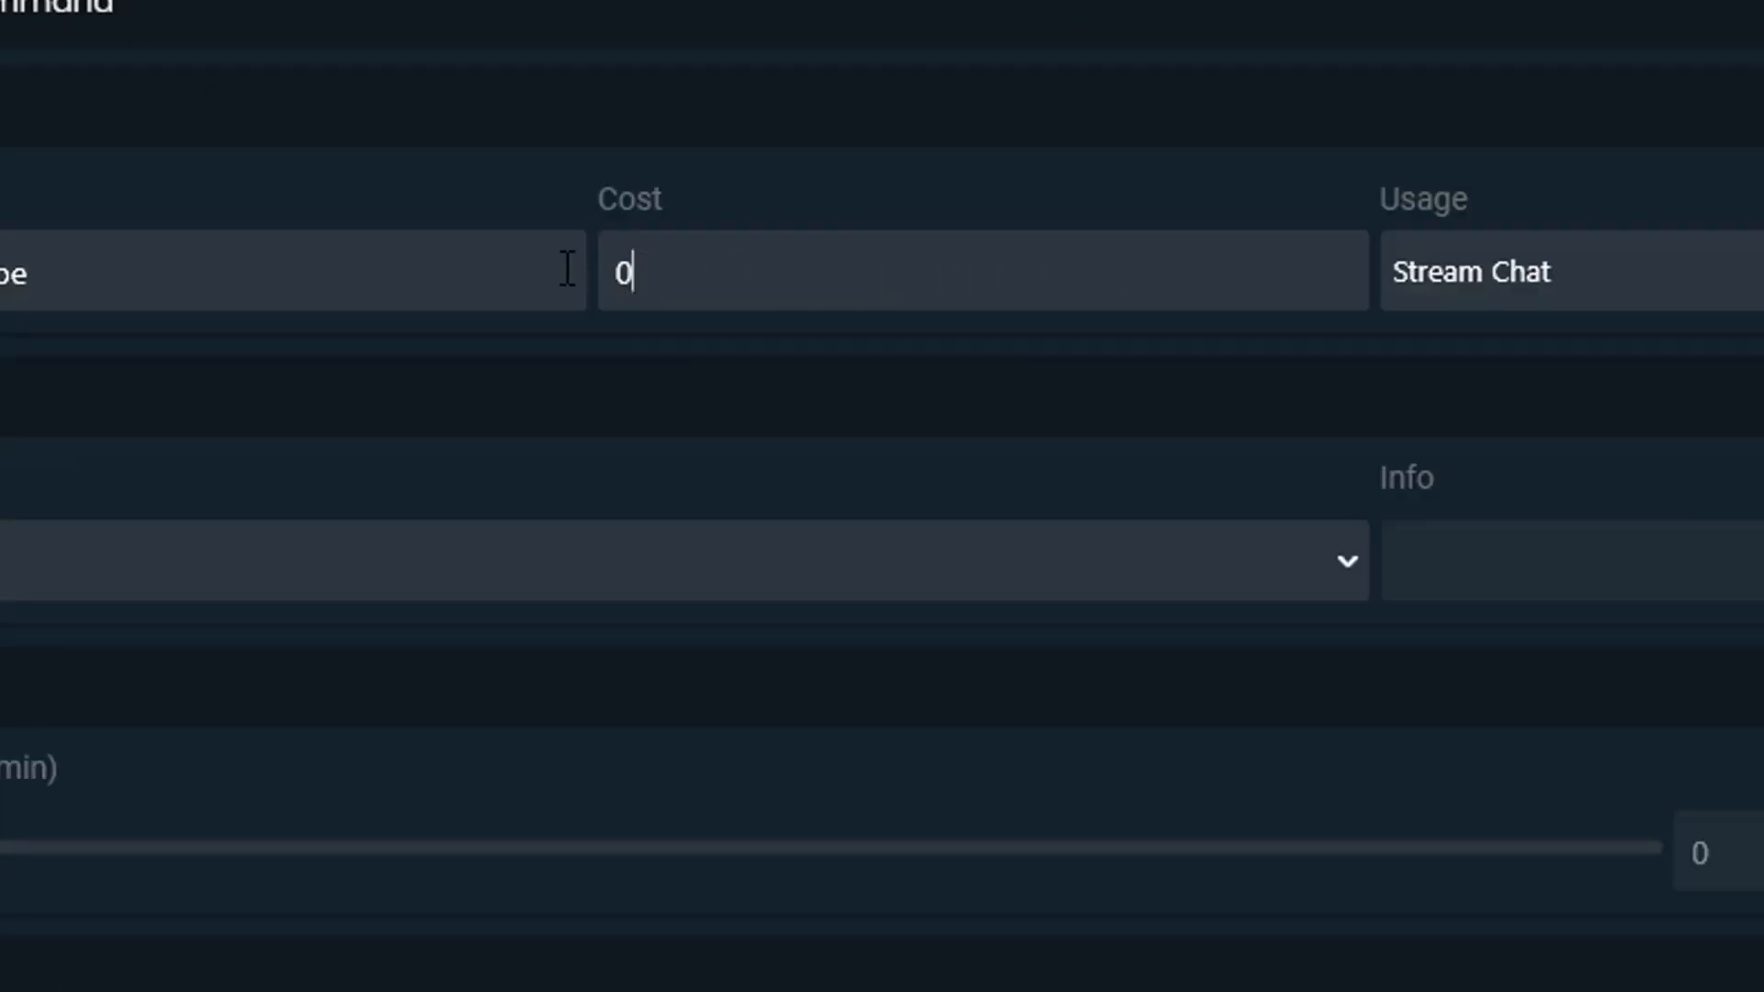
type("5")
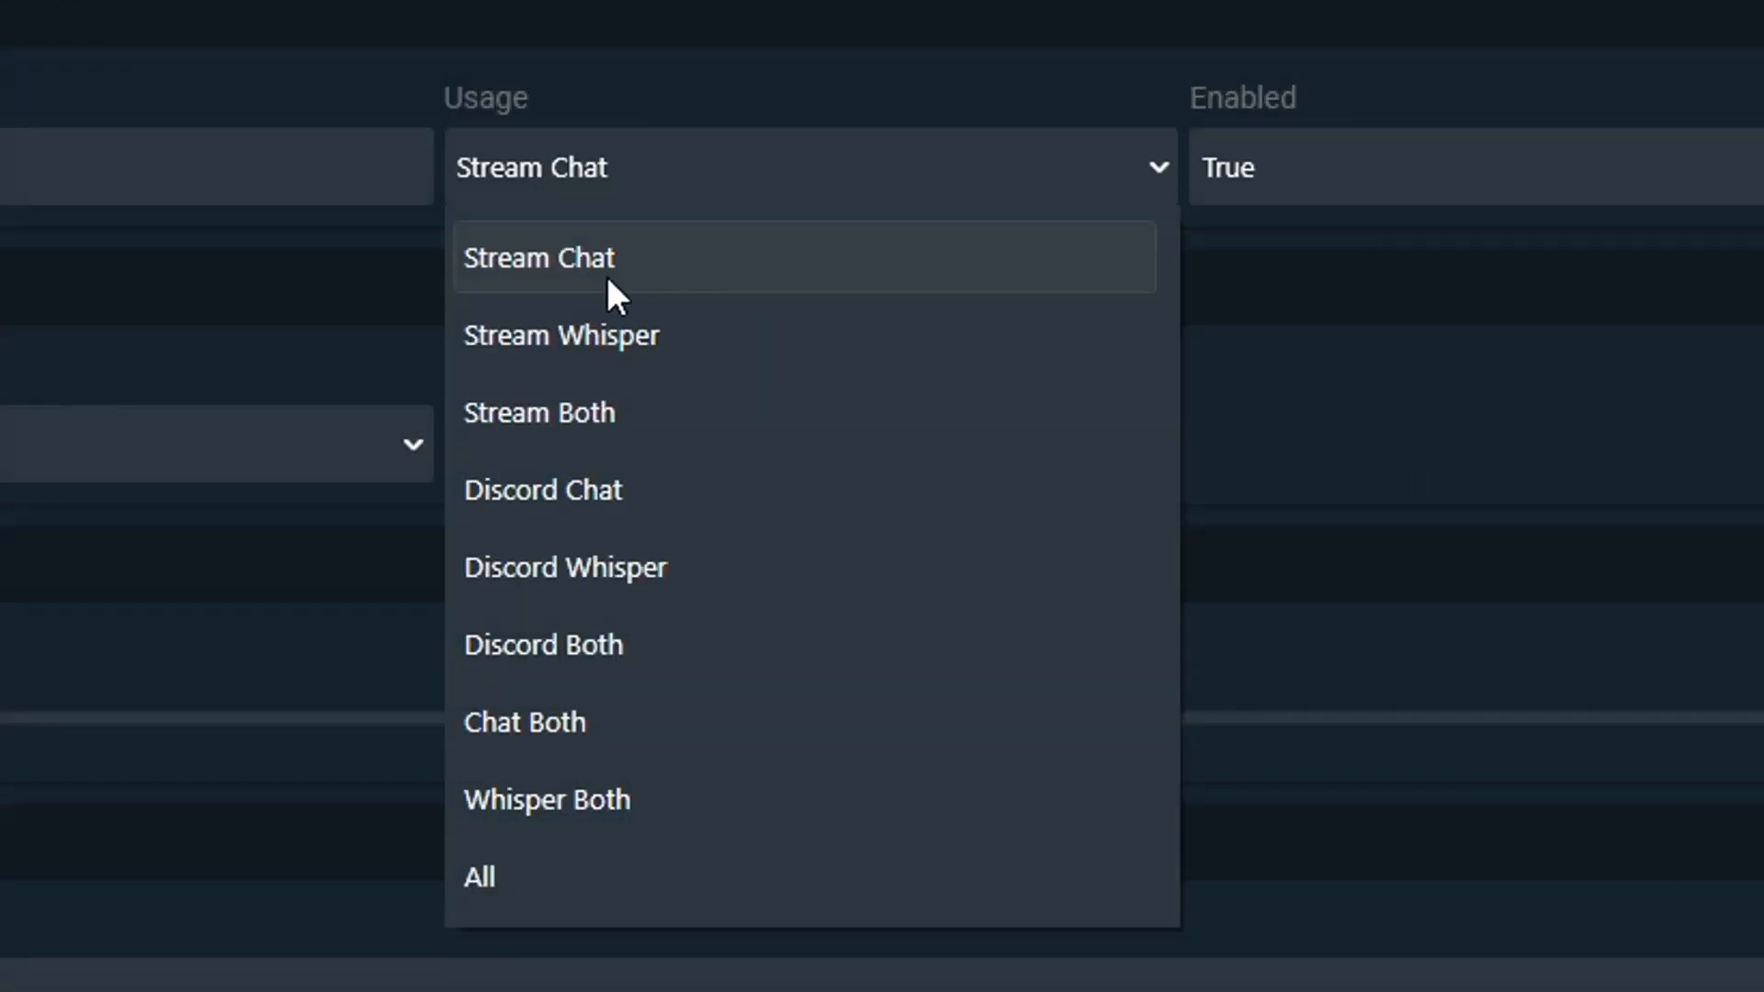
mouse_move(1178, 171)
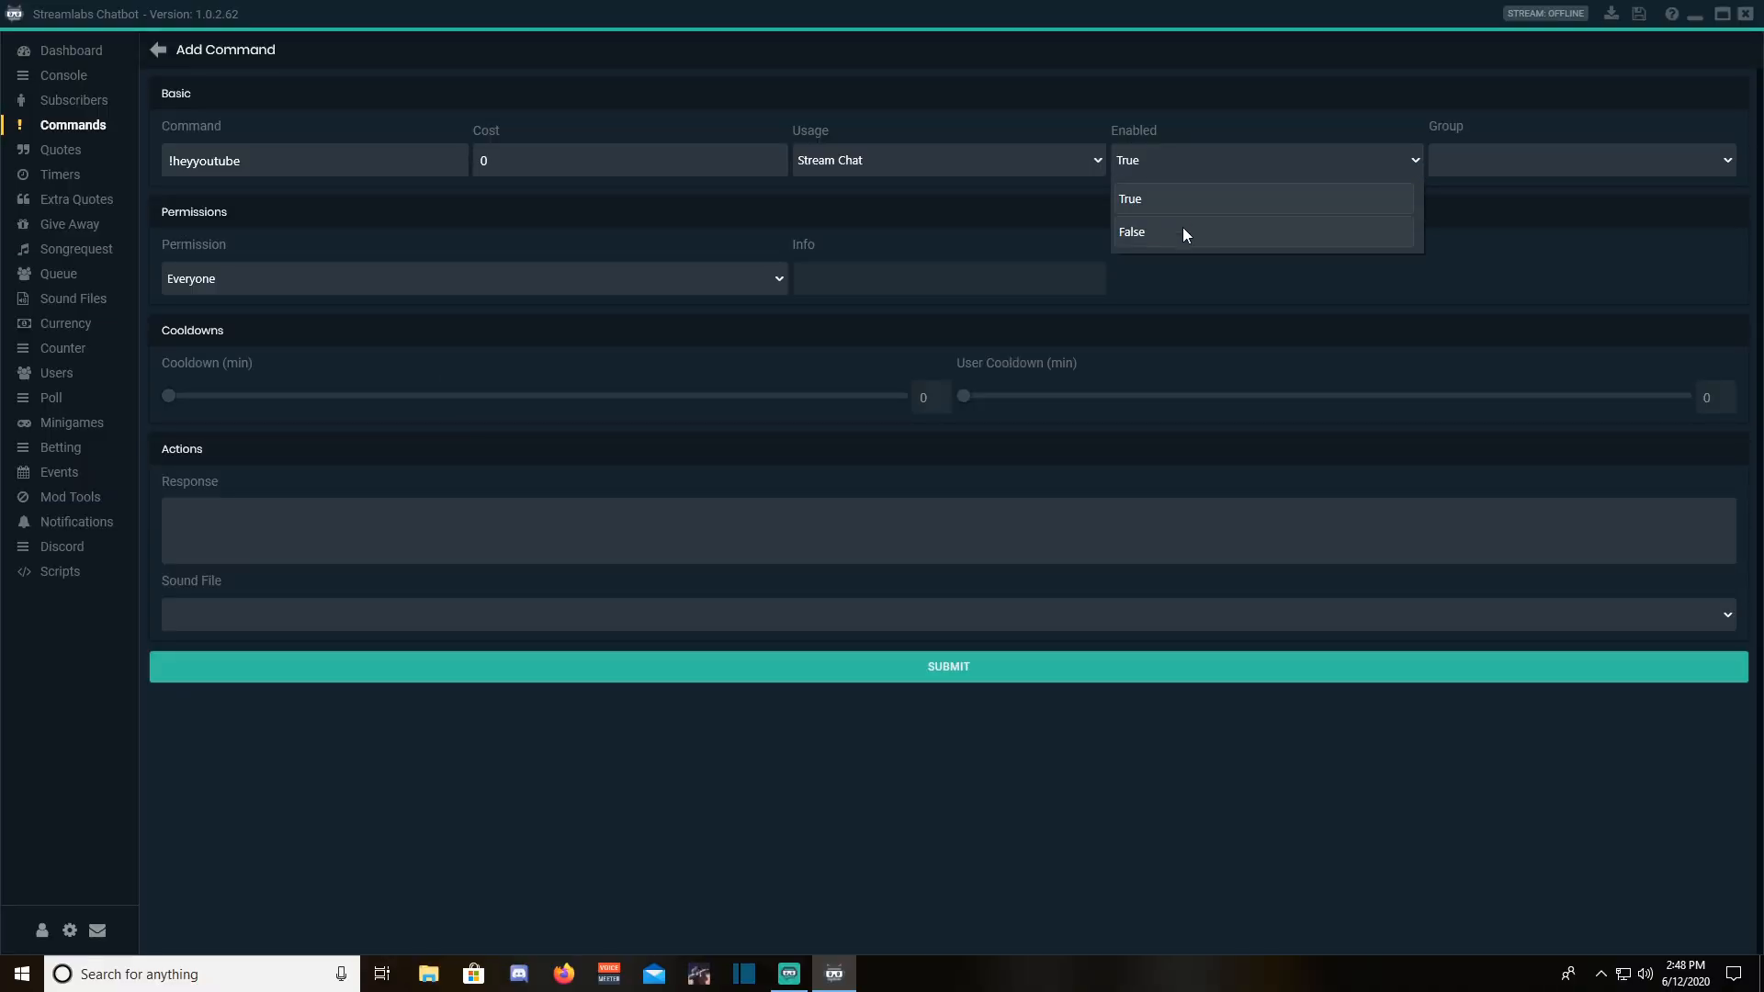
left_click(1131, 200)
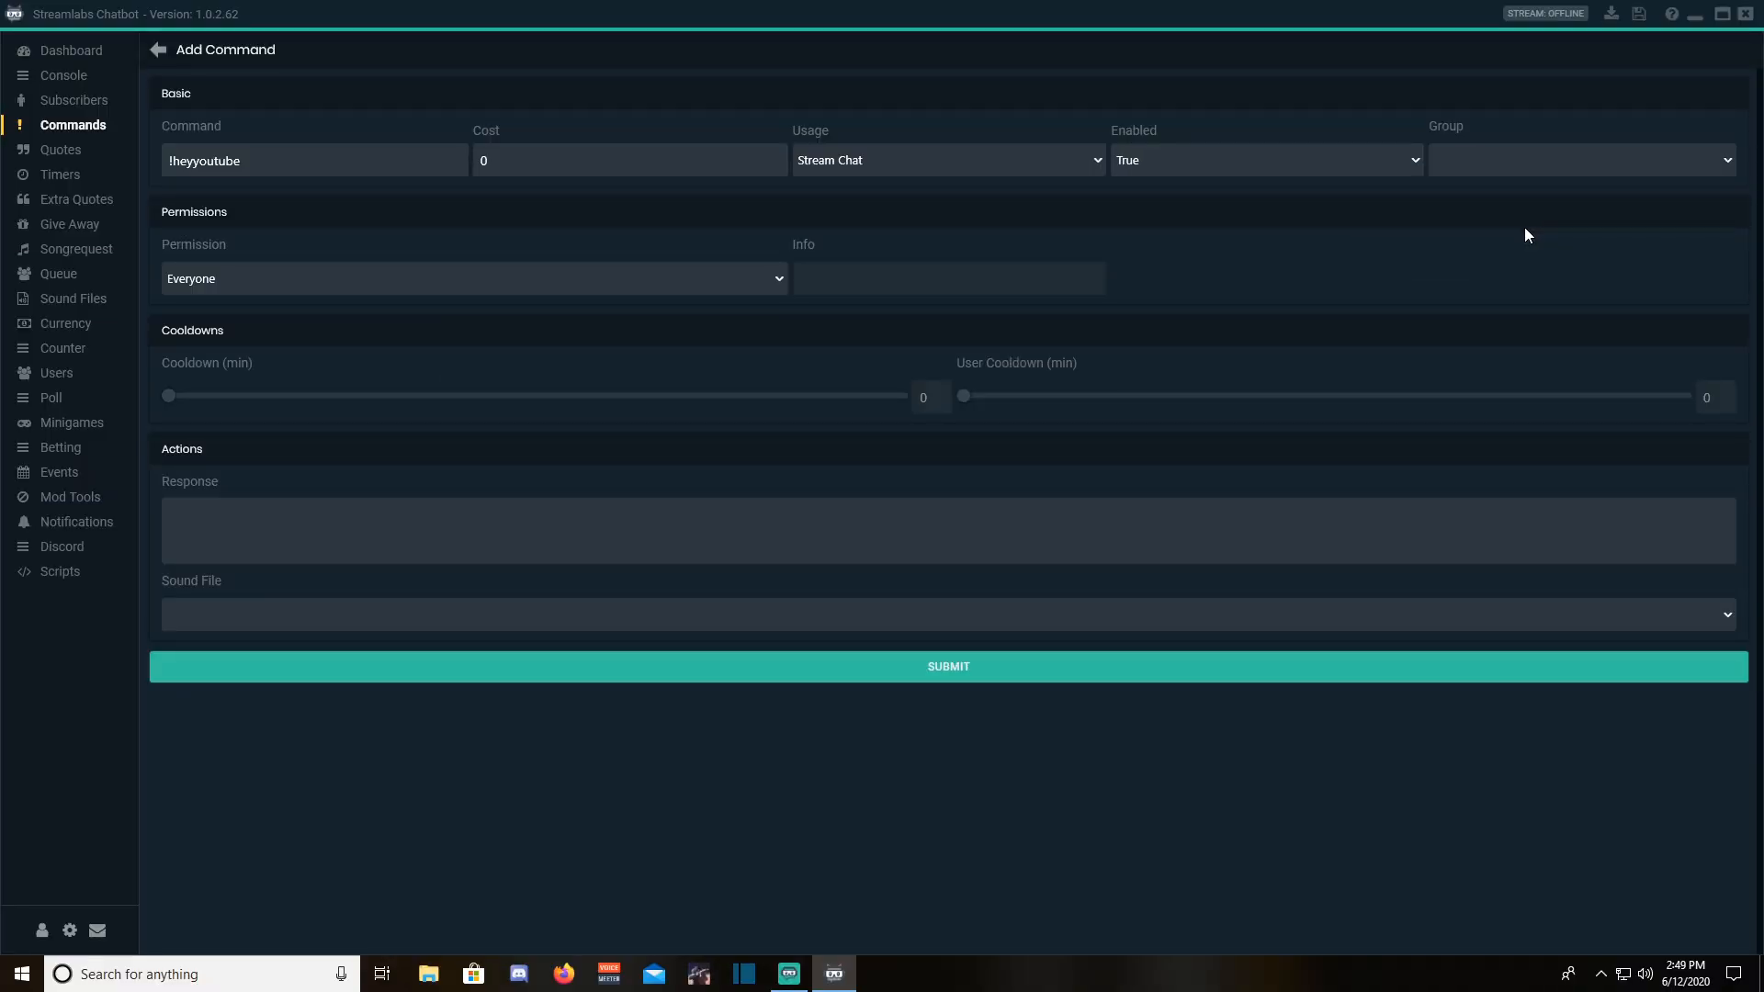
left_click(472, 277)
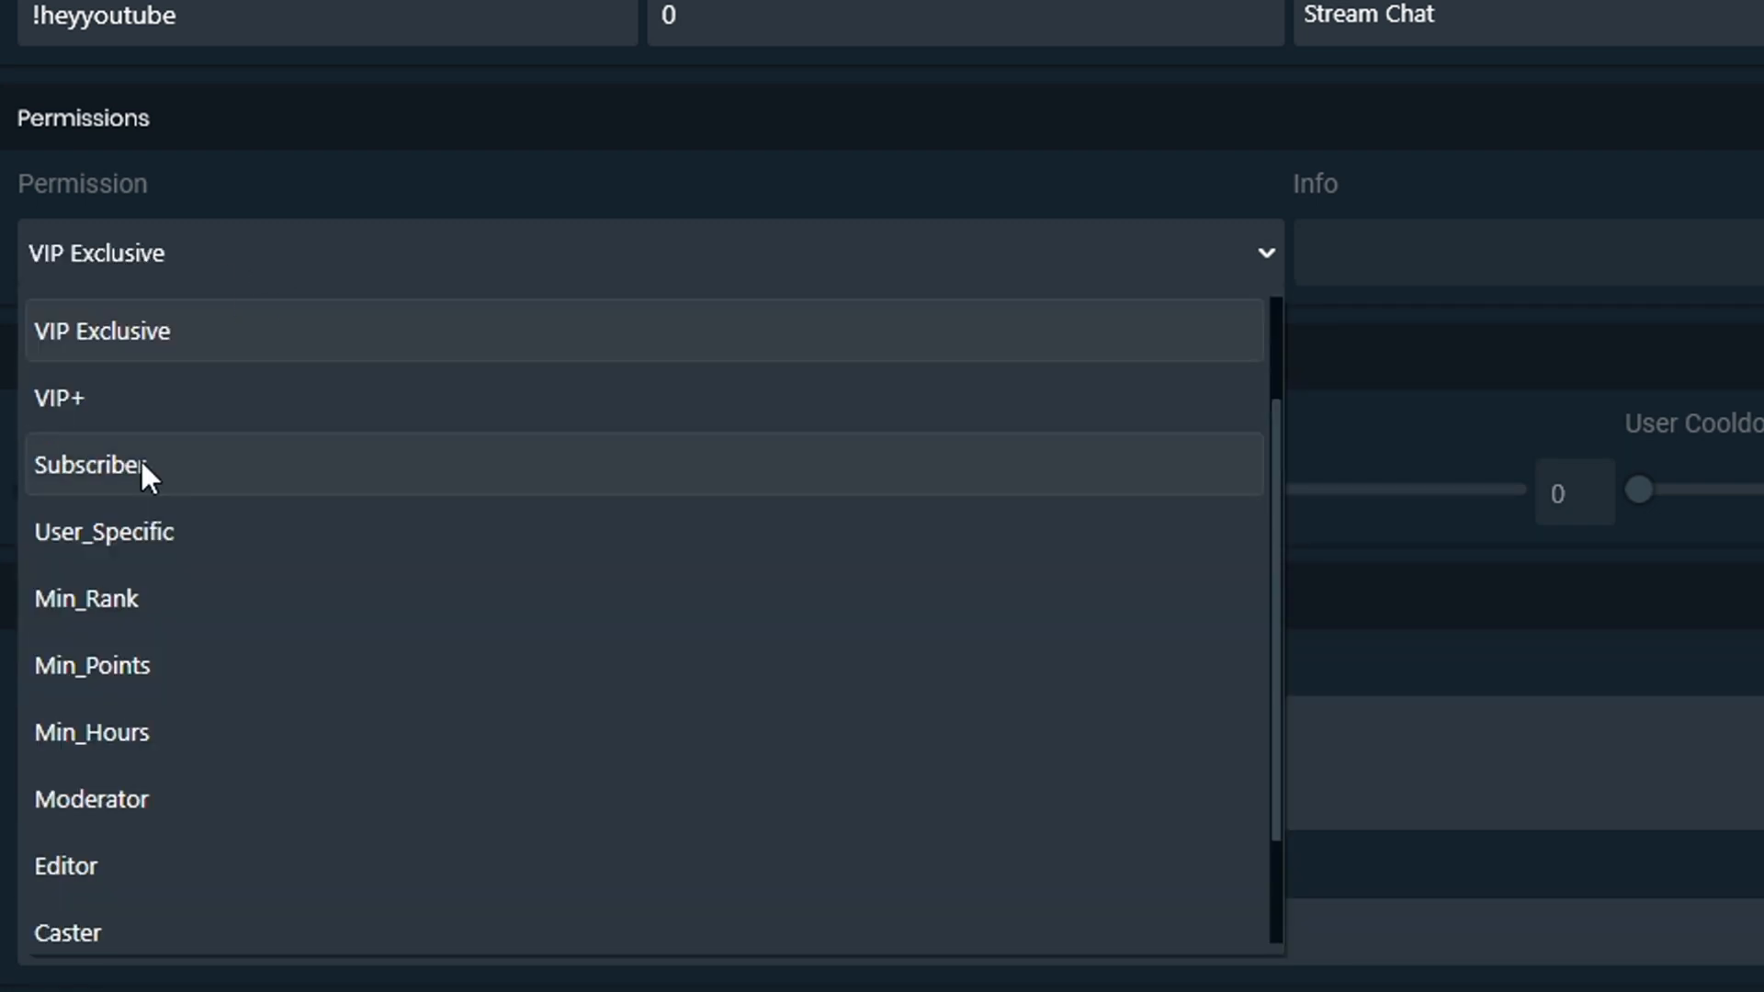
left_click(90, 465)
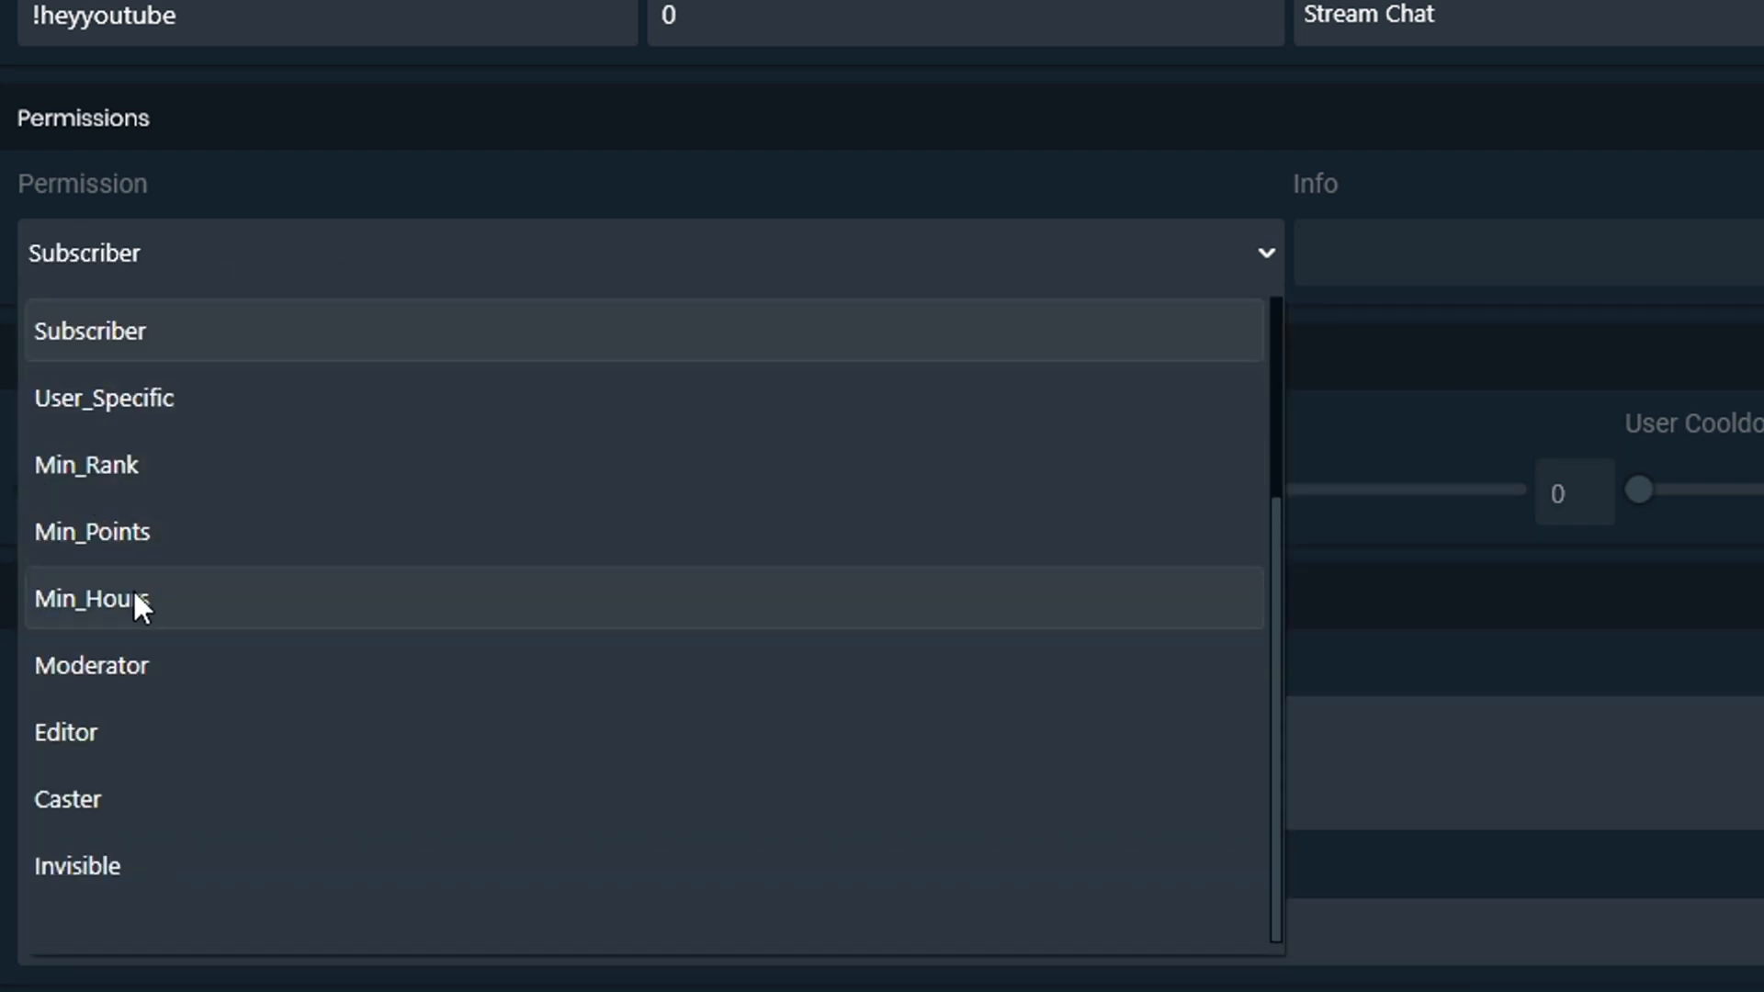
left_click(92, 531)
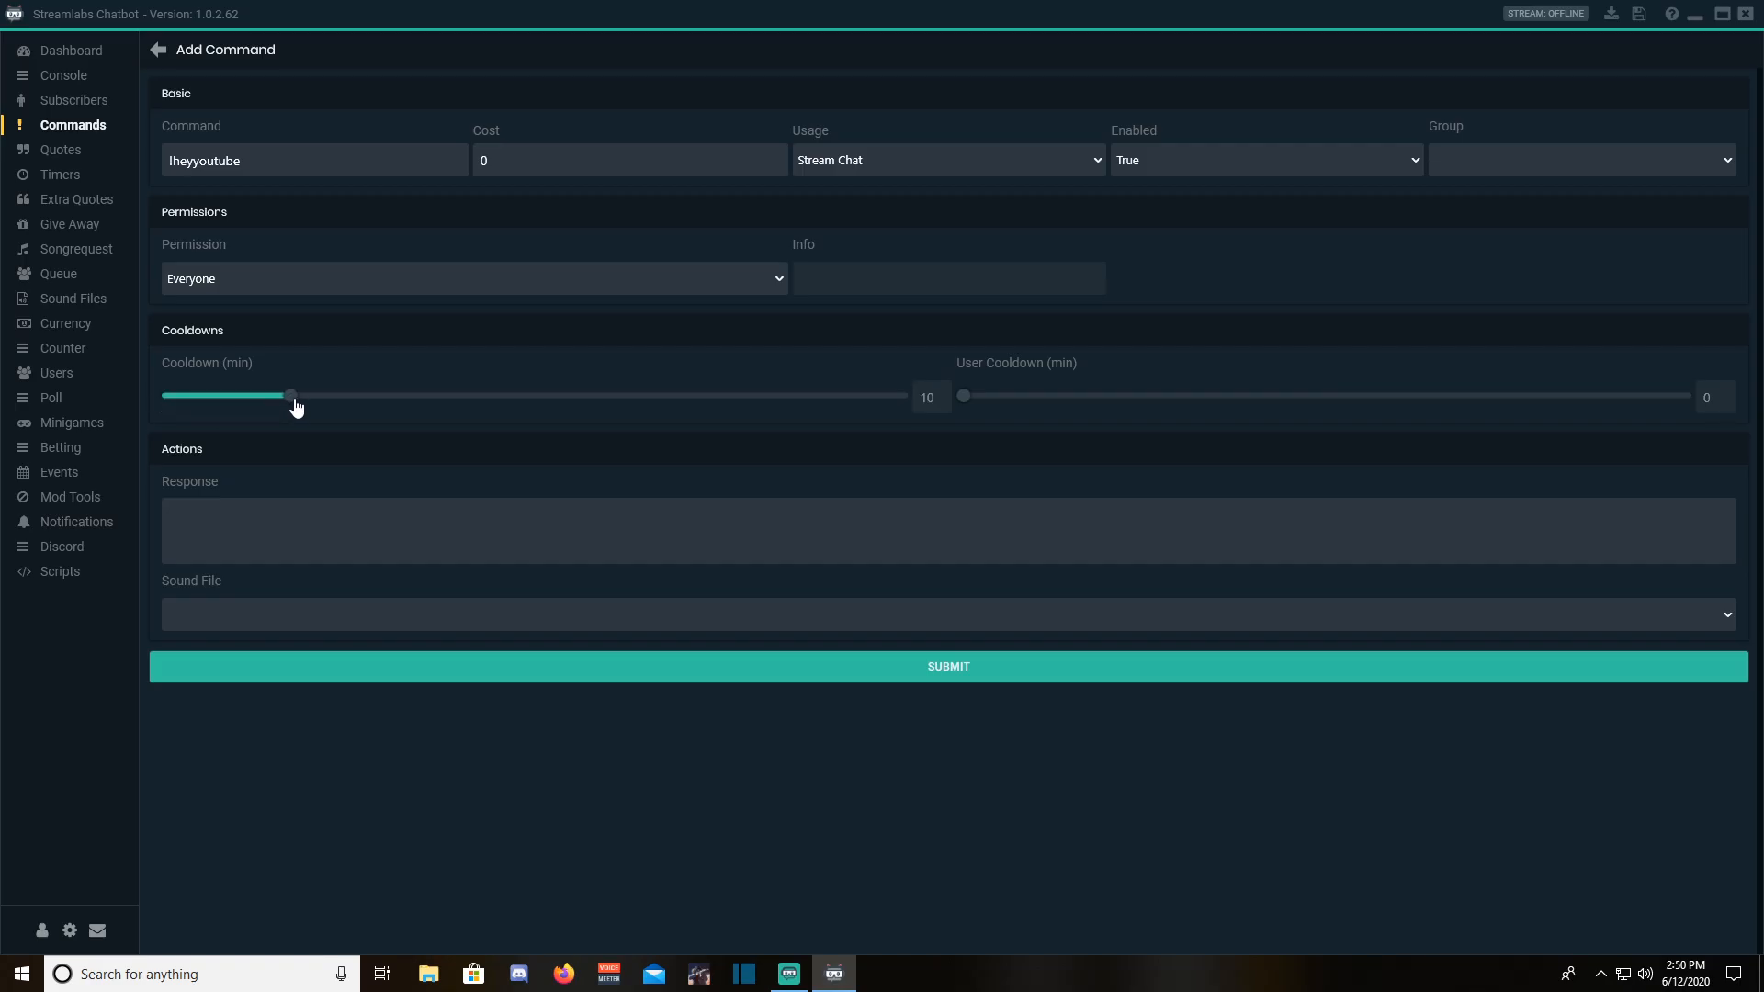
left_click_drag(289, 395, 161, 395)
type("Well he")
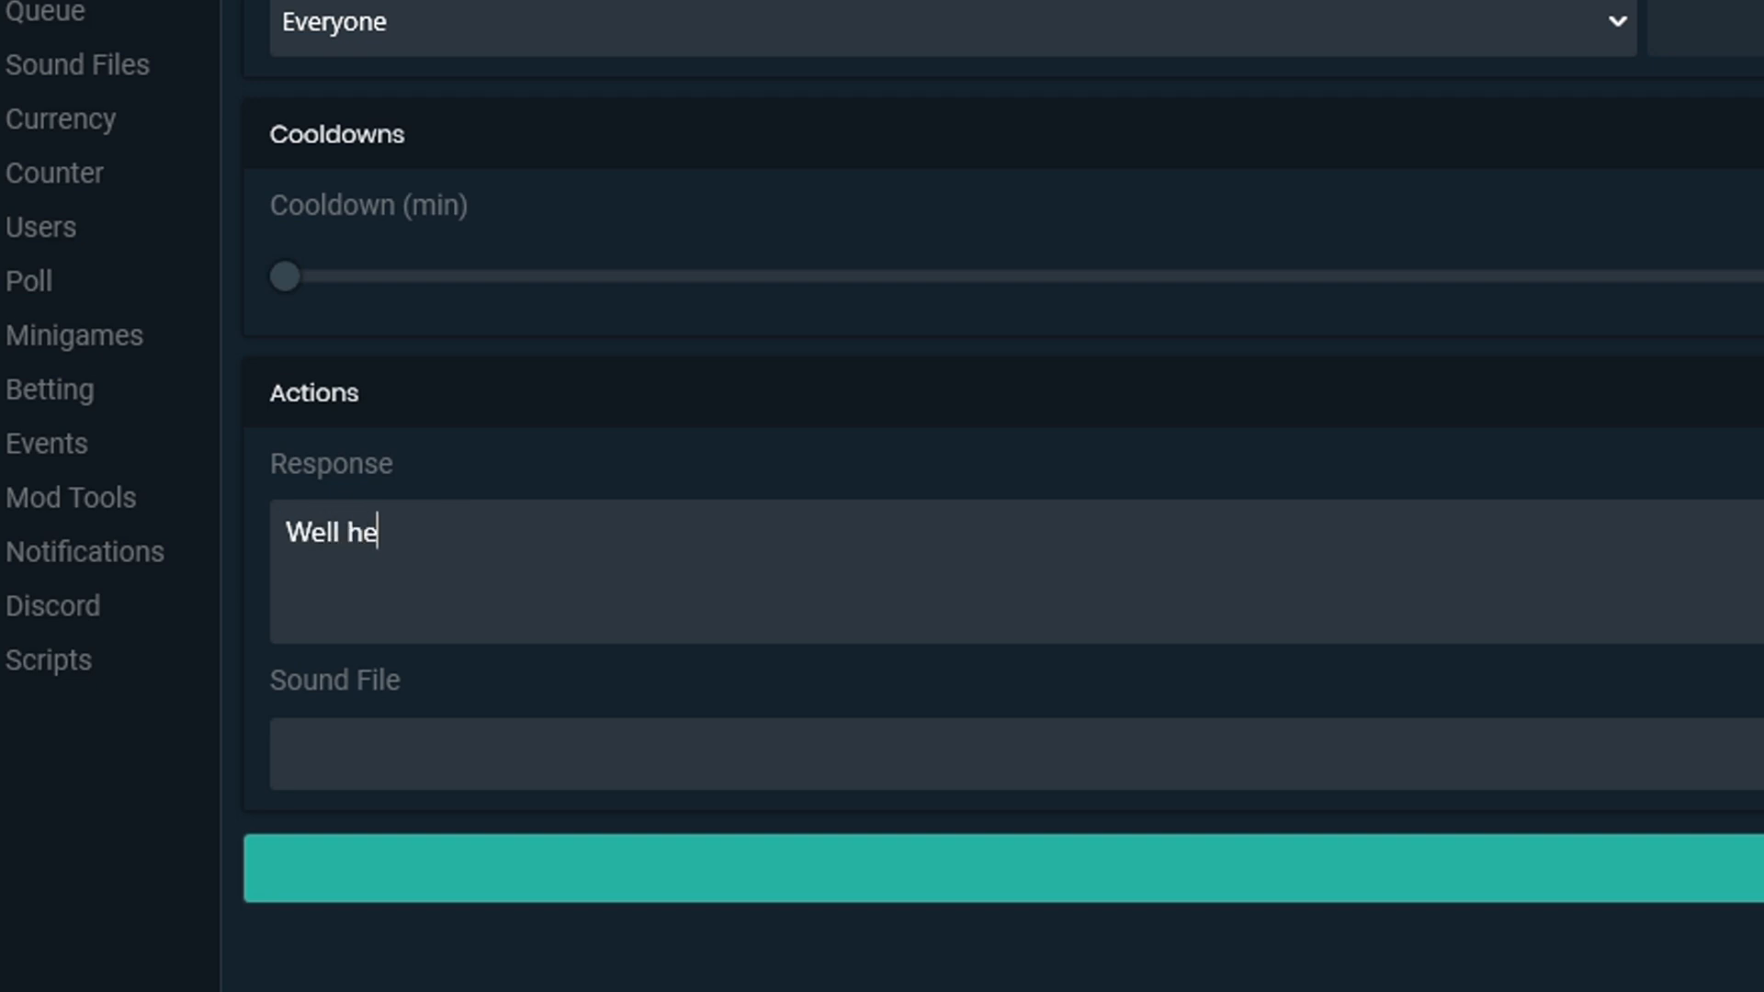
- Enter the response 'Hello there! Dont forget to like, comment, and Subscribe for more' and submit
type("llo there")
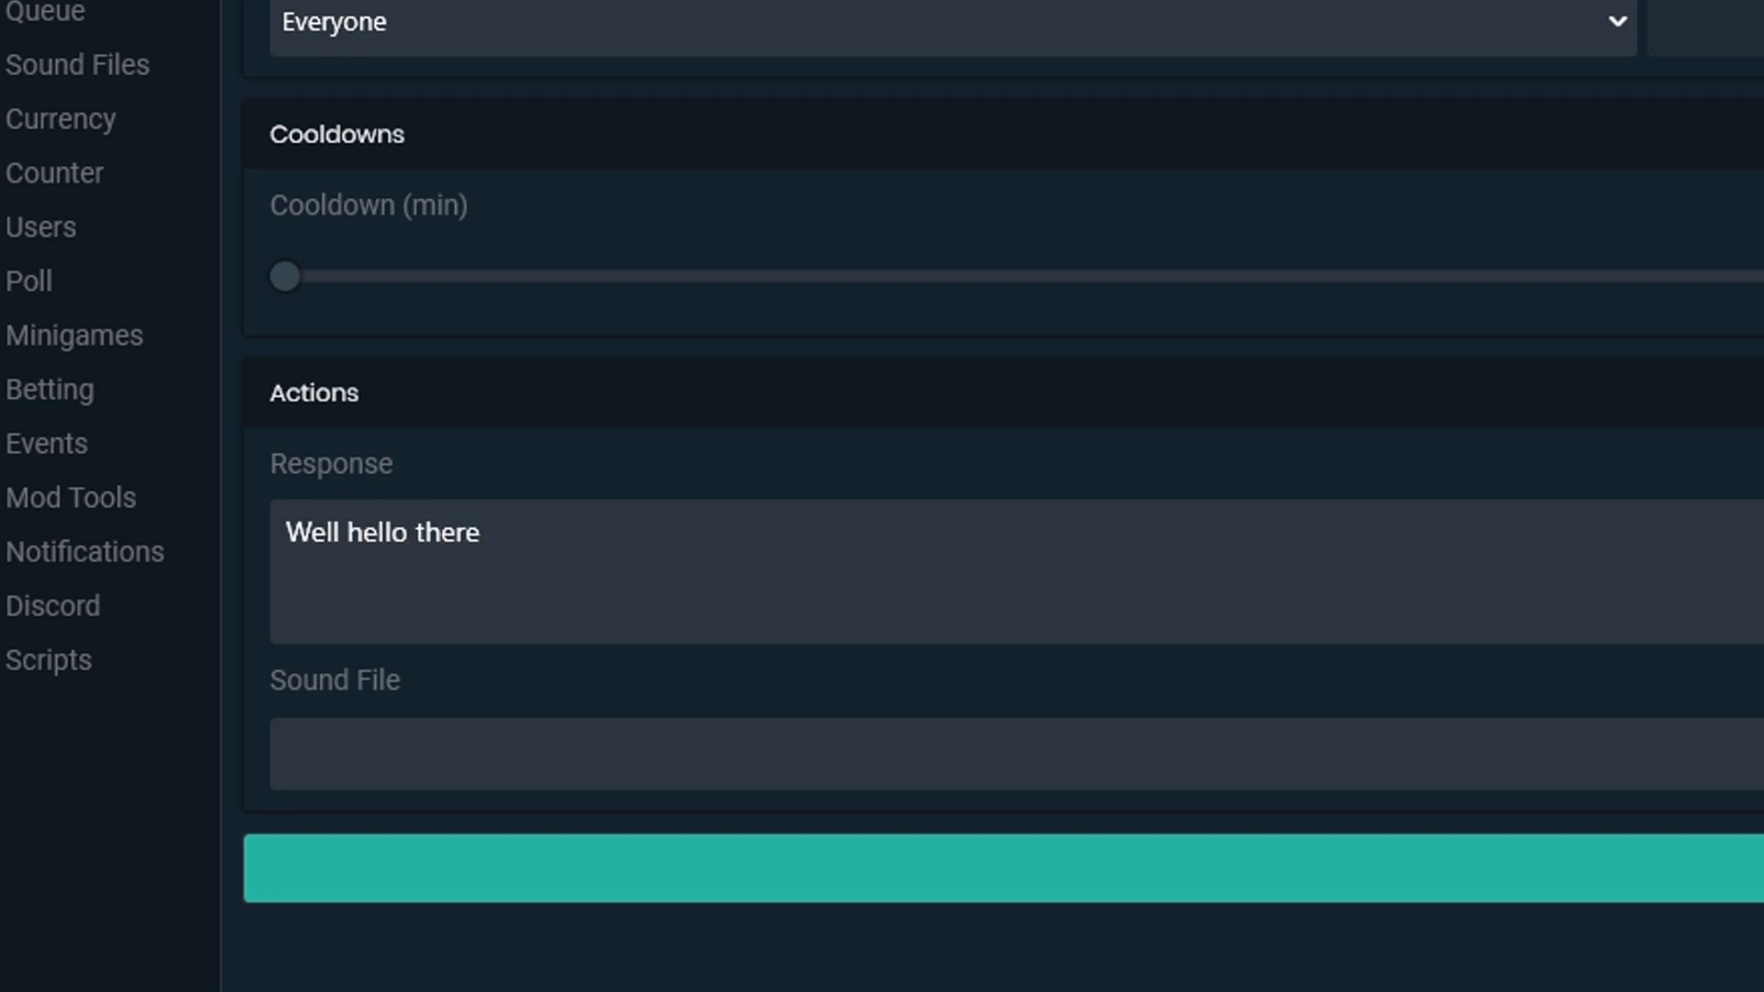
type("! Dont forget")
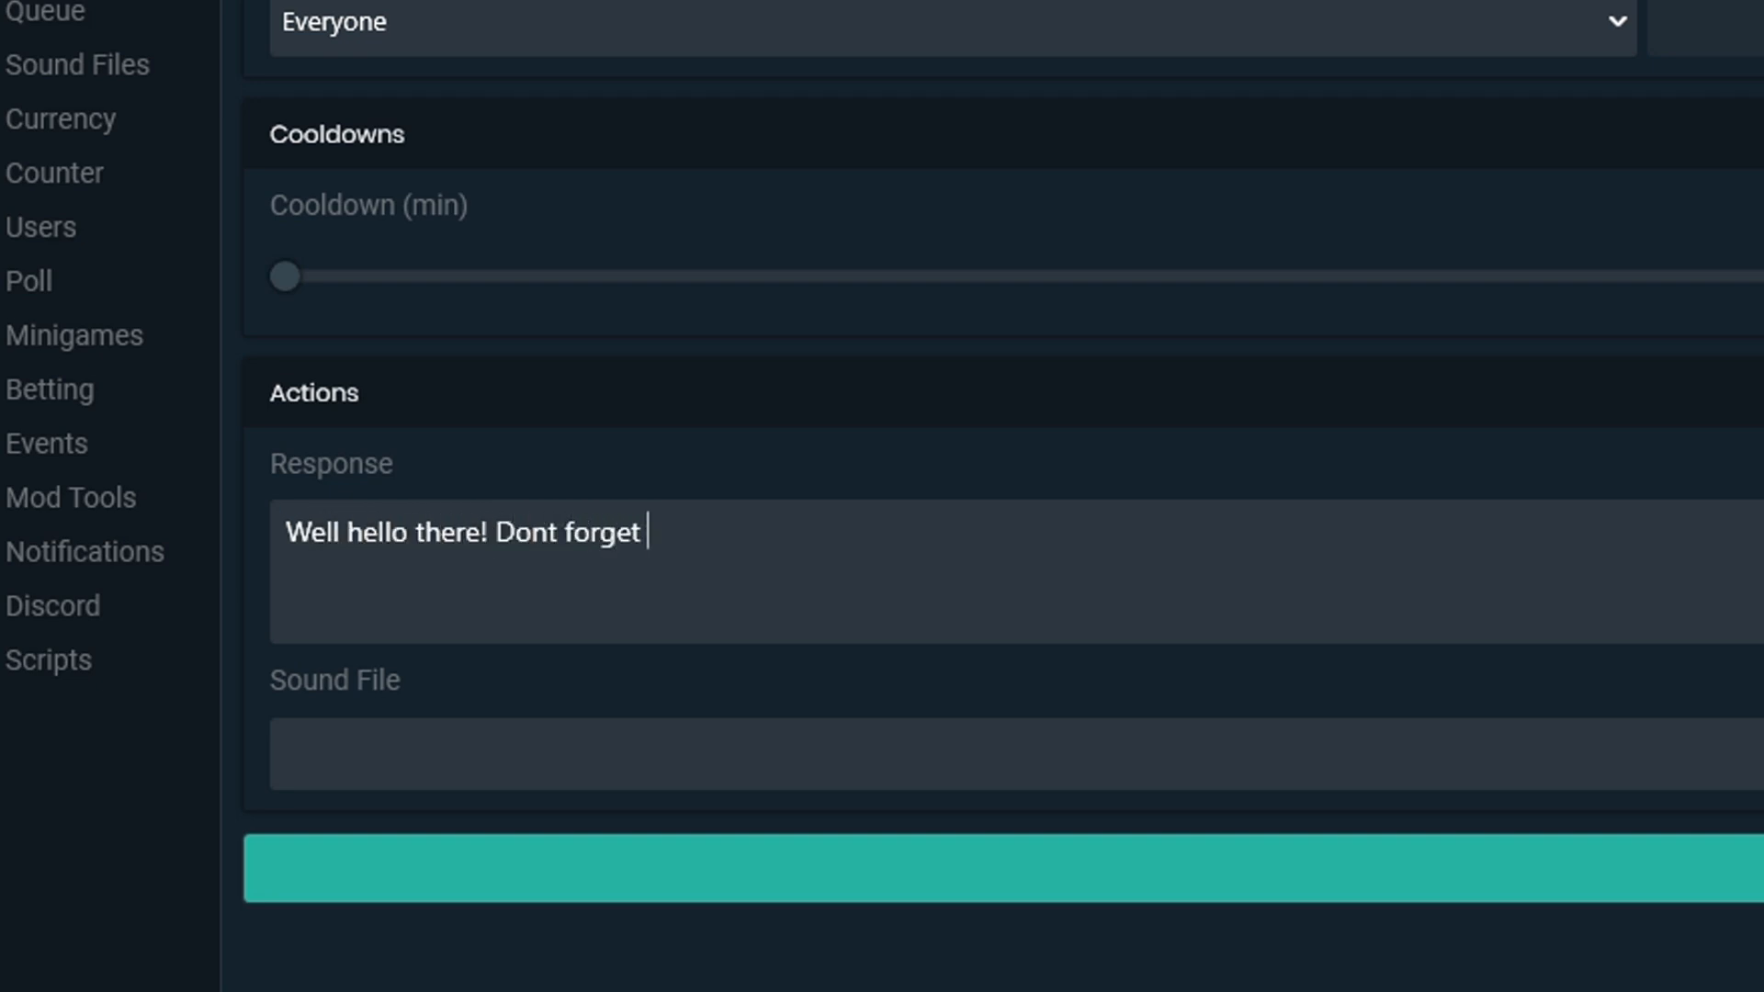
type("to like, comment")
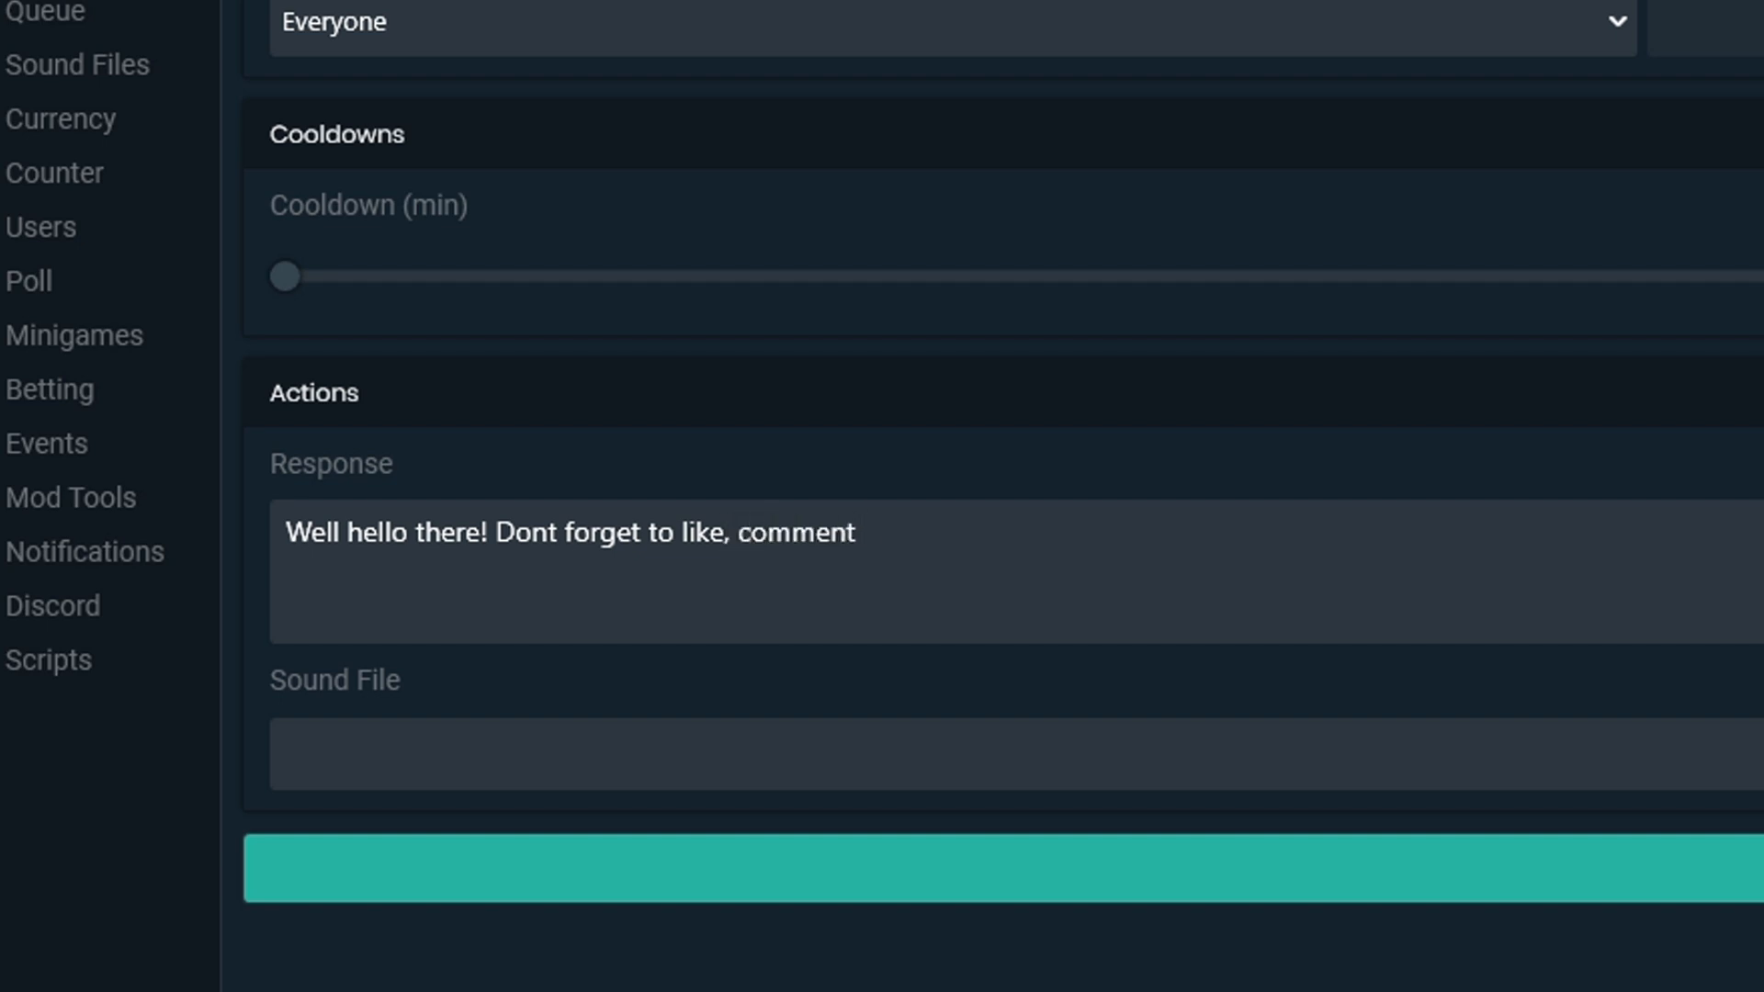
type(", and Subscribe for mo")
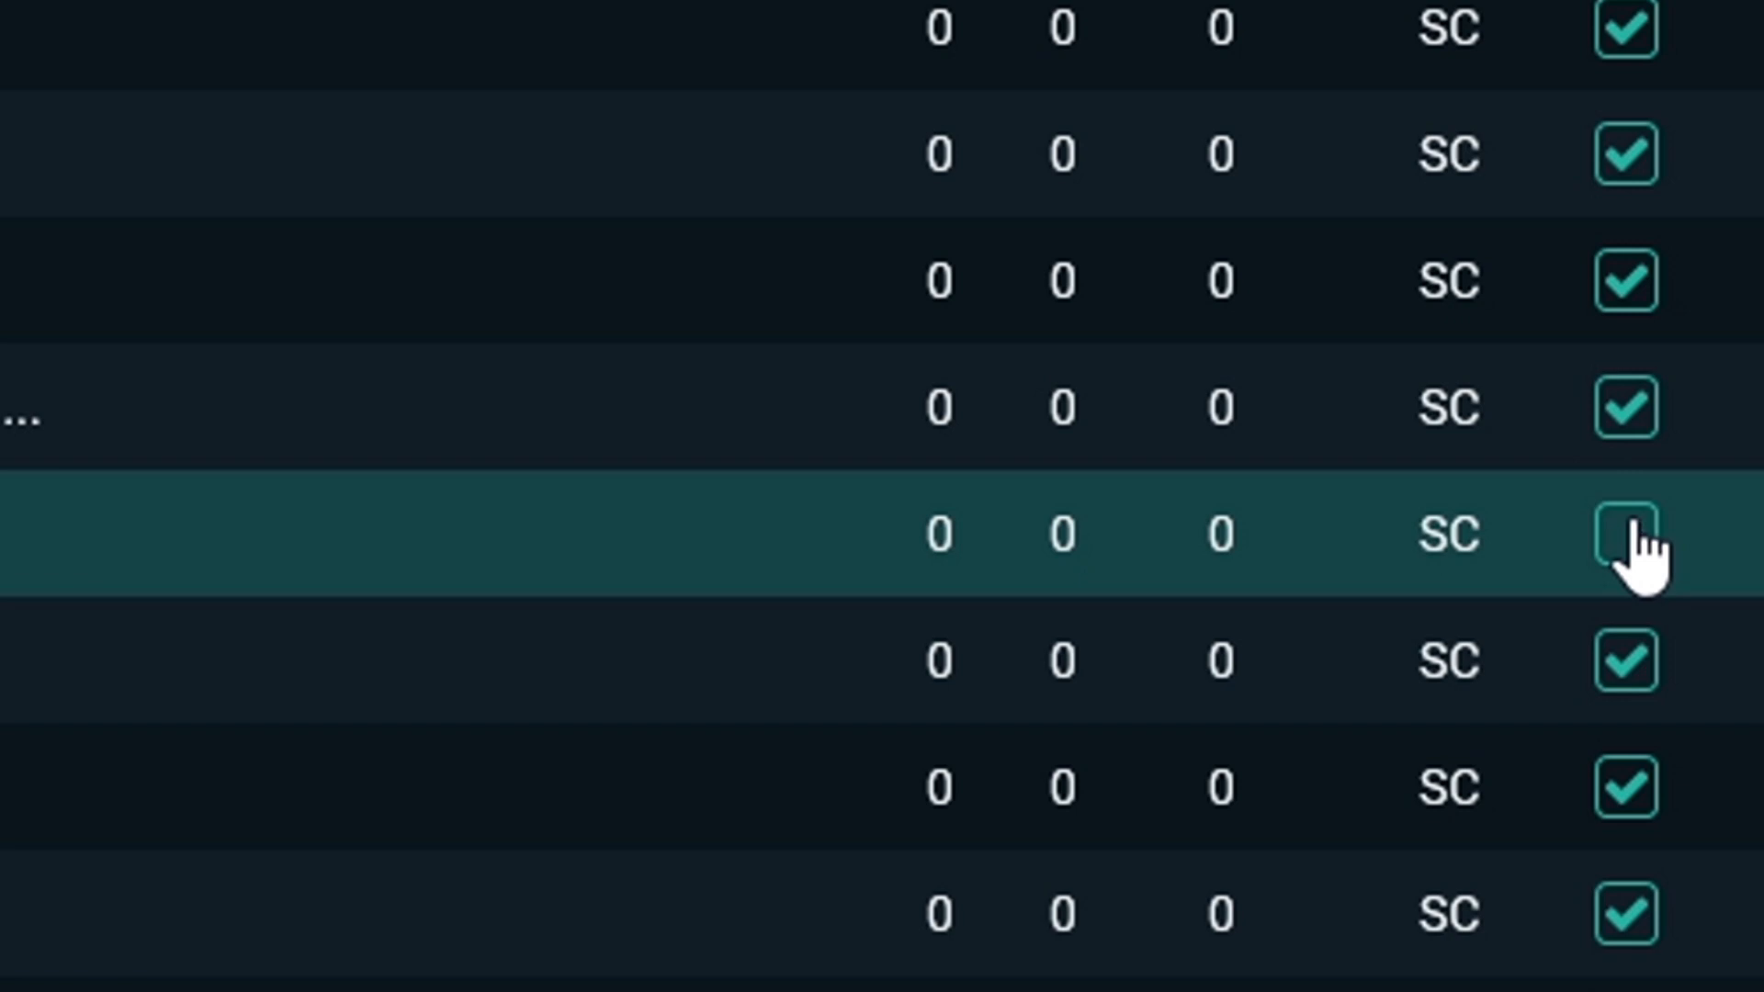
- Select !heyyoutube, edit it, and place the cursor in its Response text
left_click(1623, 533)
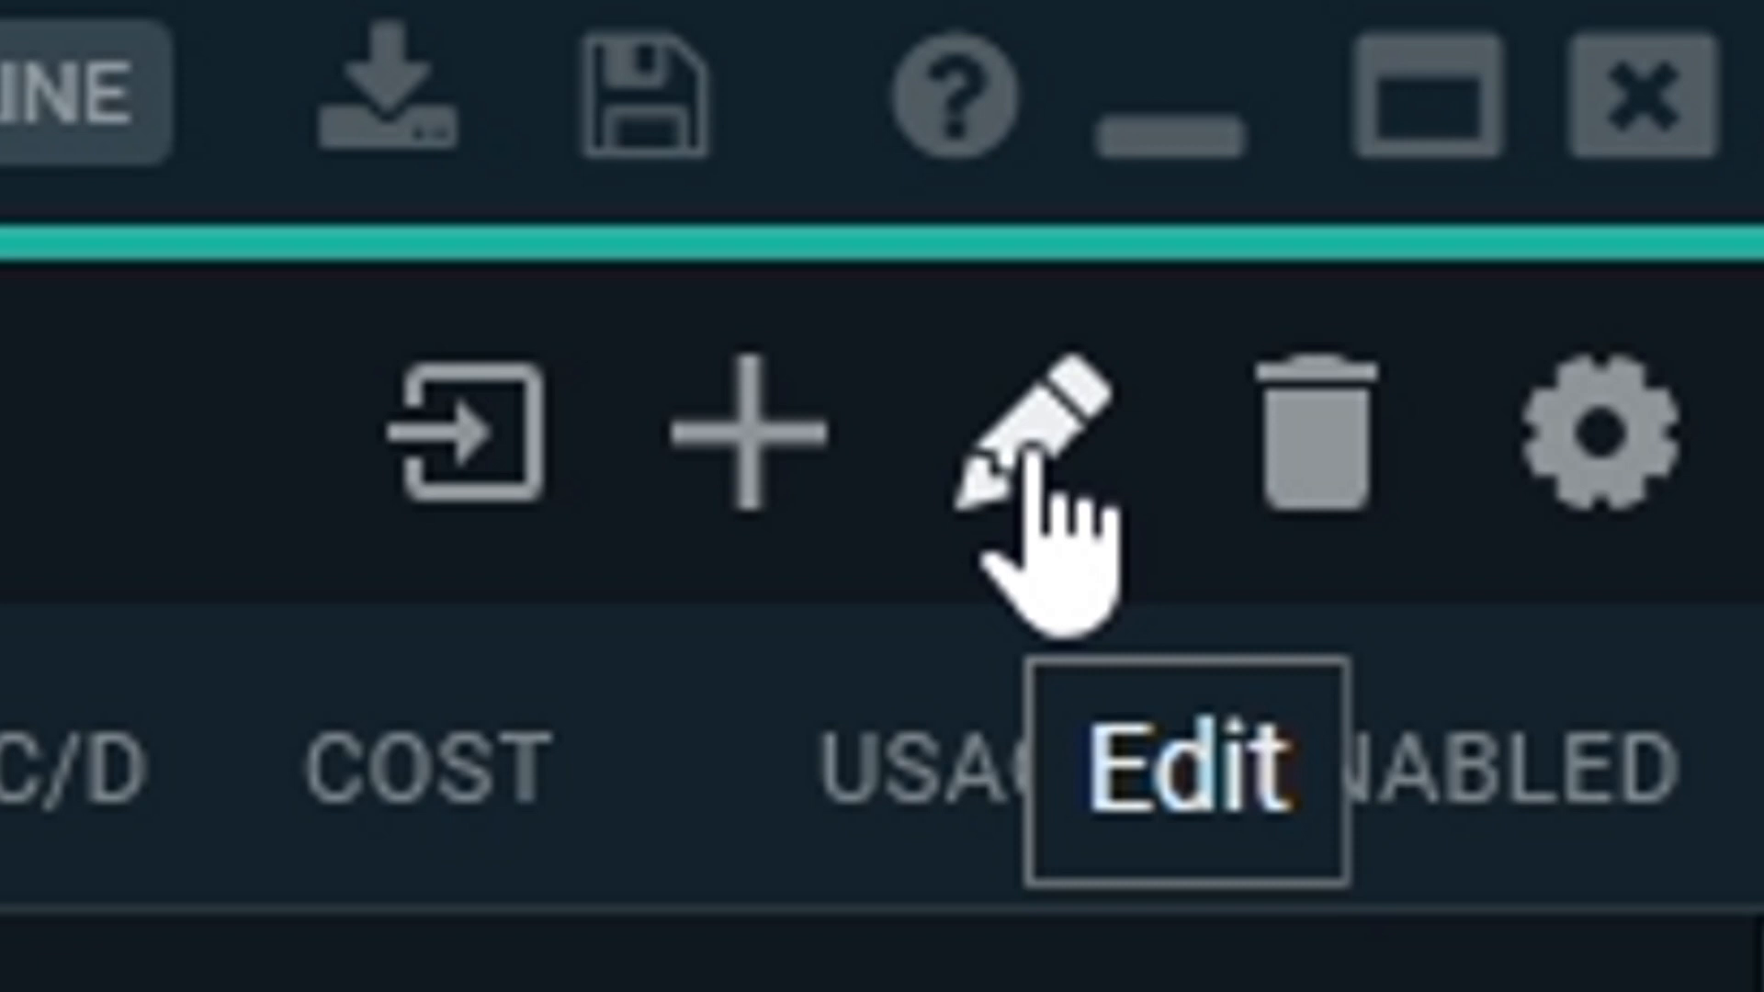
left_click(1001, 439)
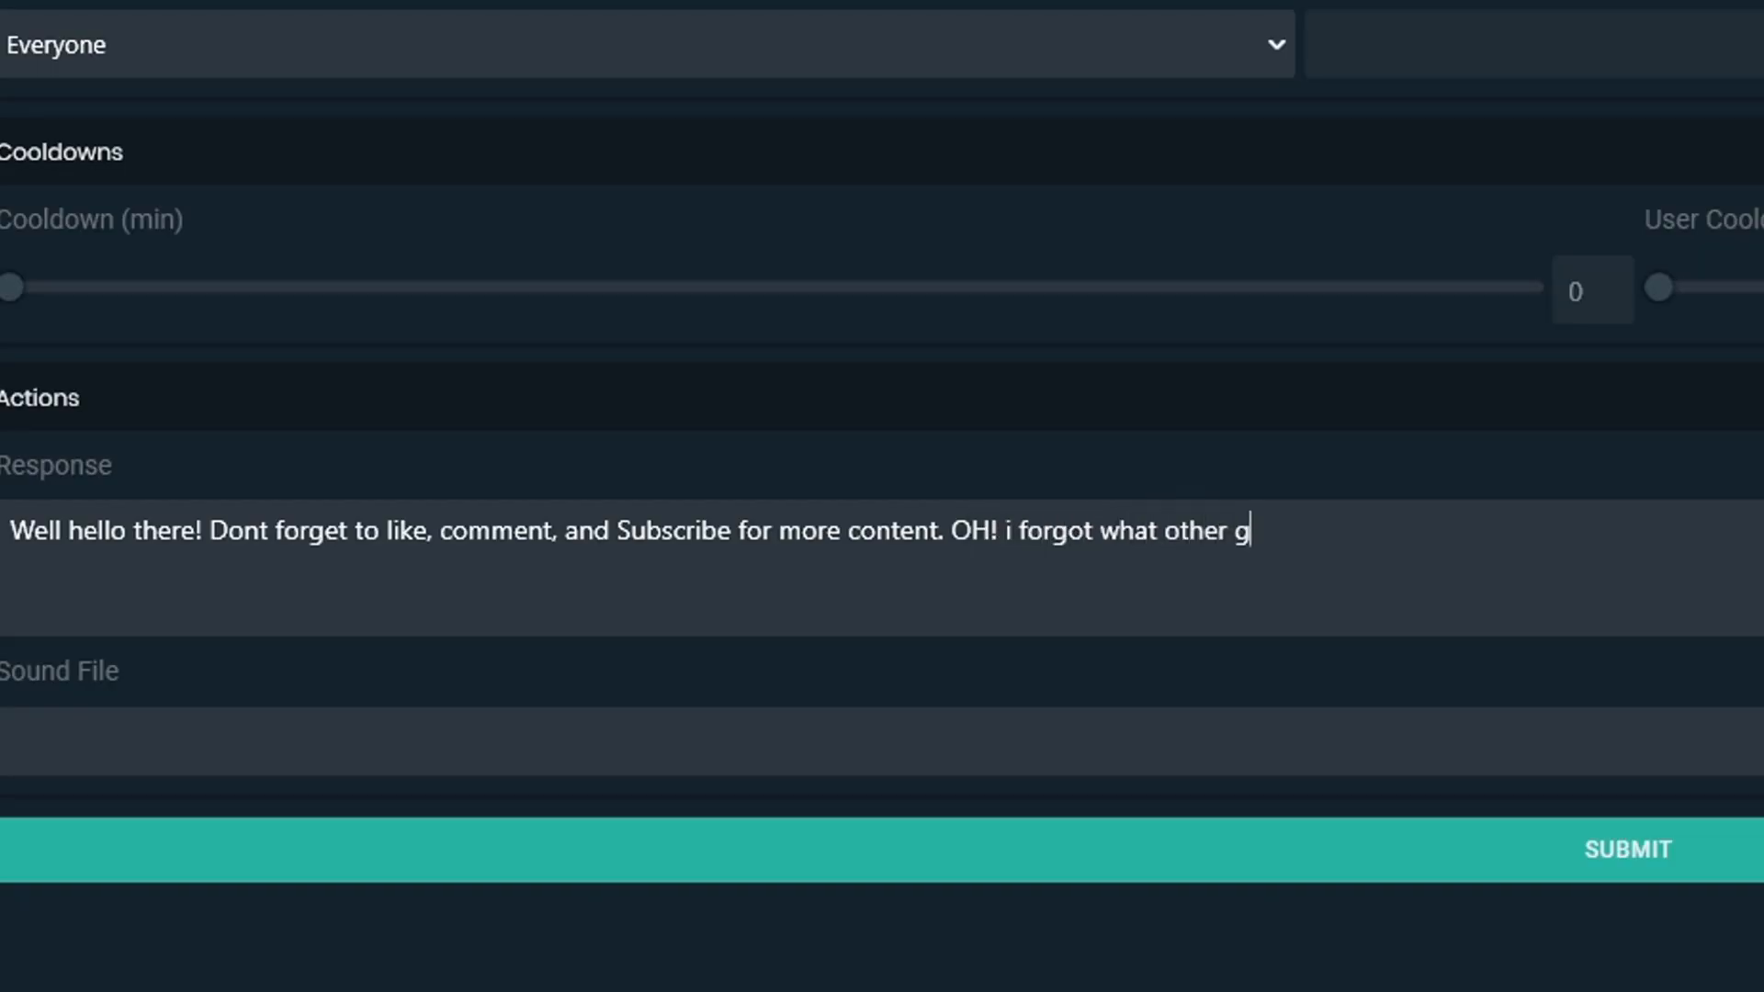
left_click(1625, 849)
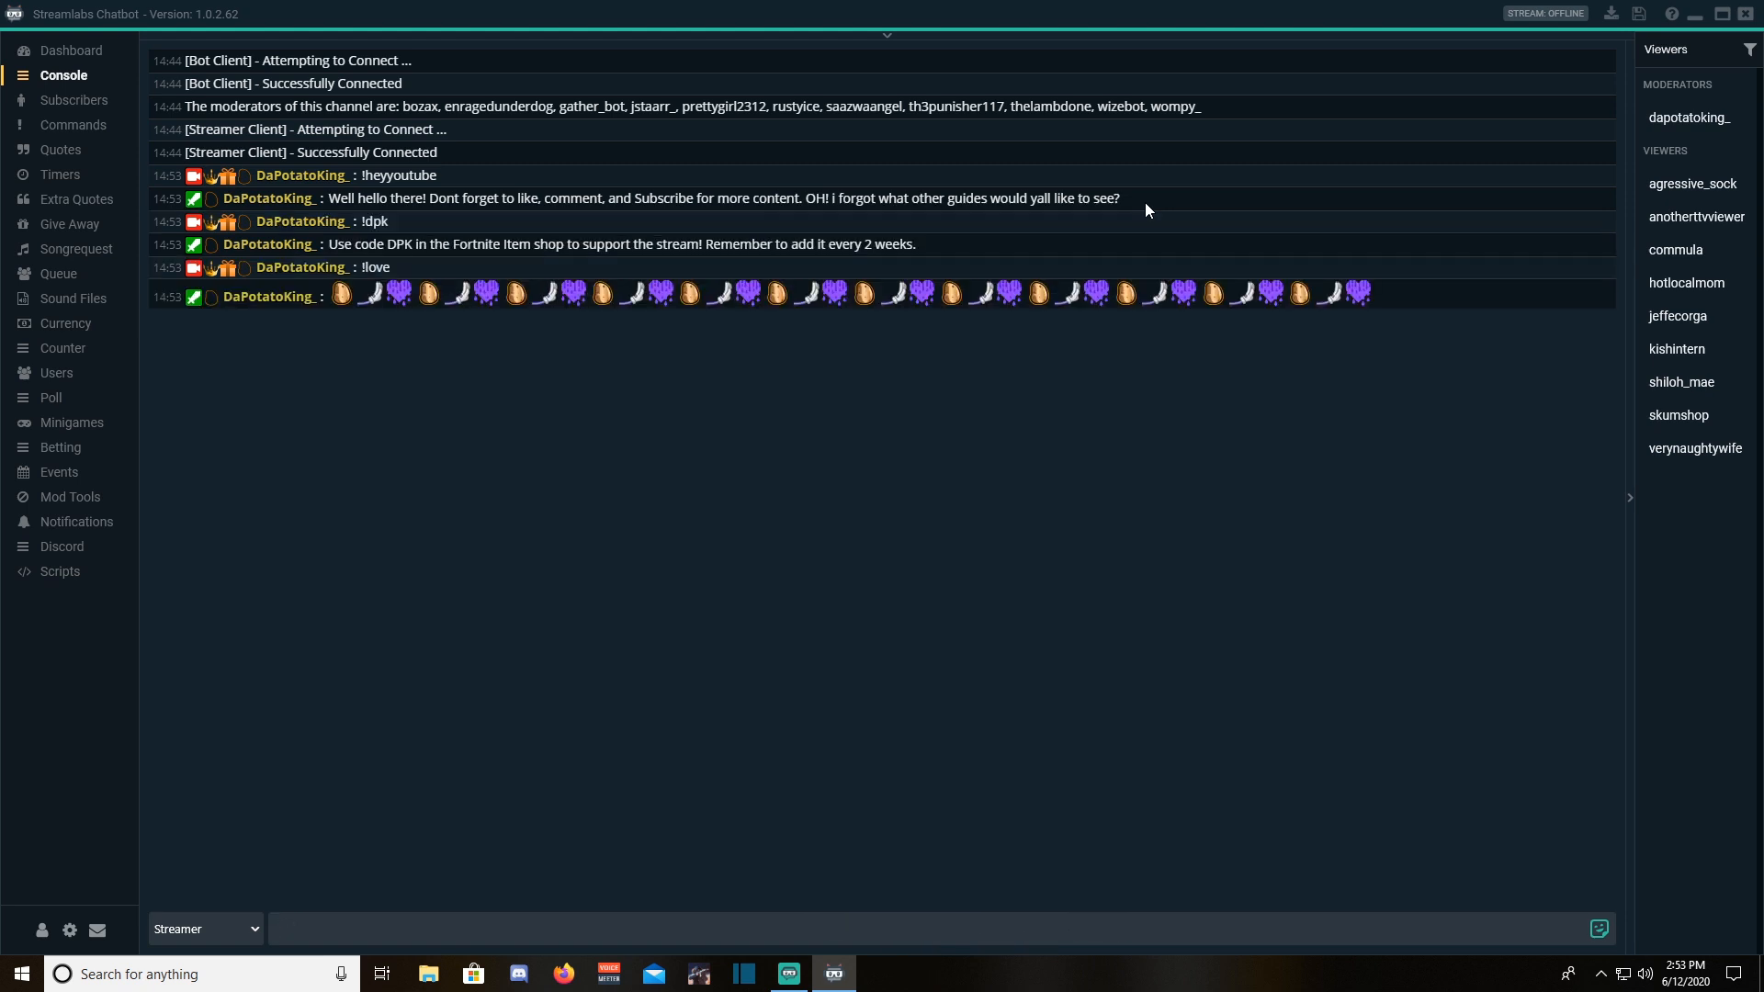
- Begin typing a chat message starting with '!d' in the console message box
type("!d")
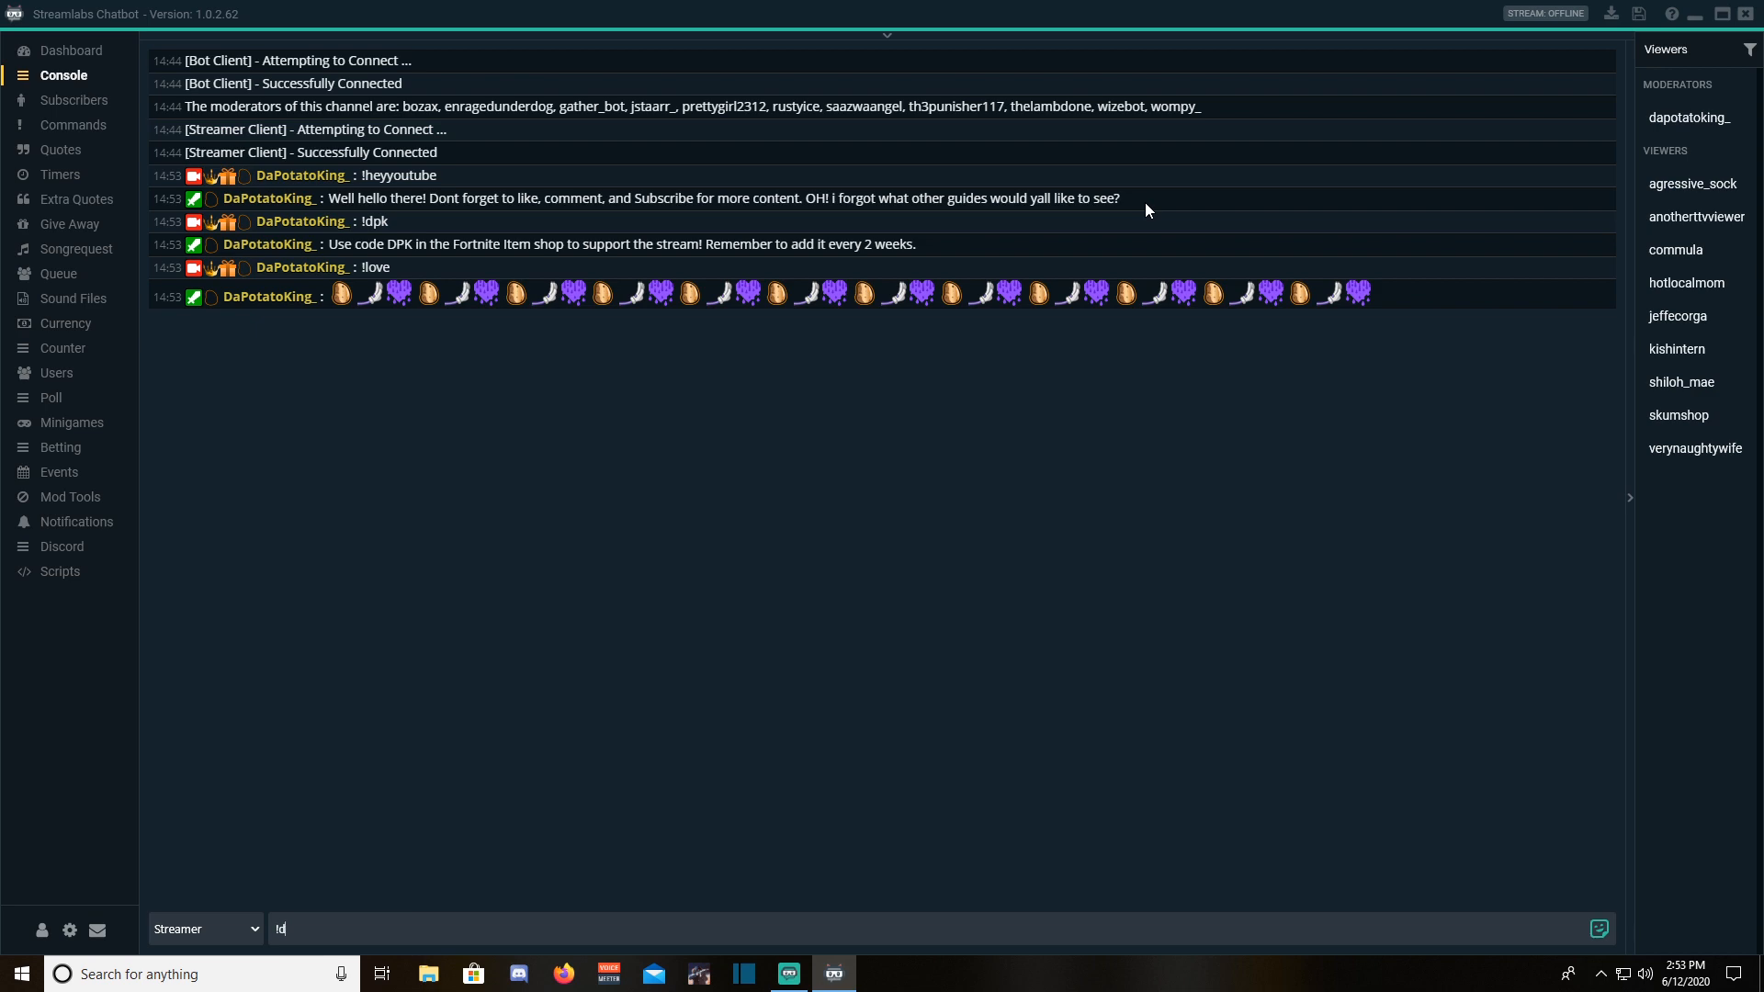